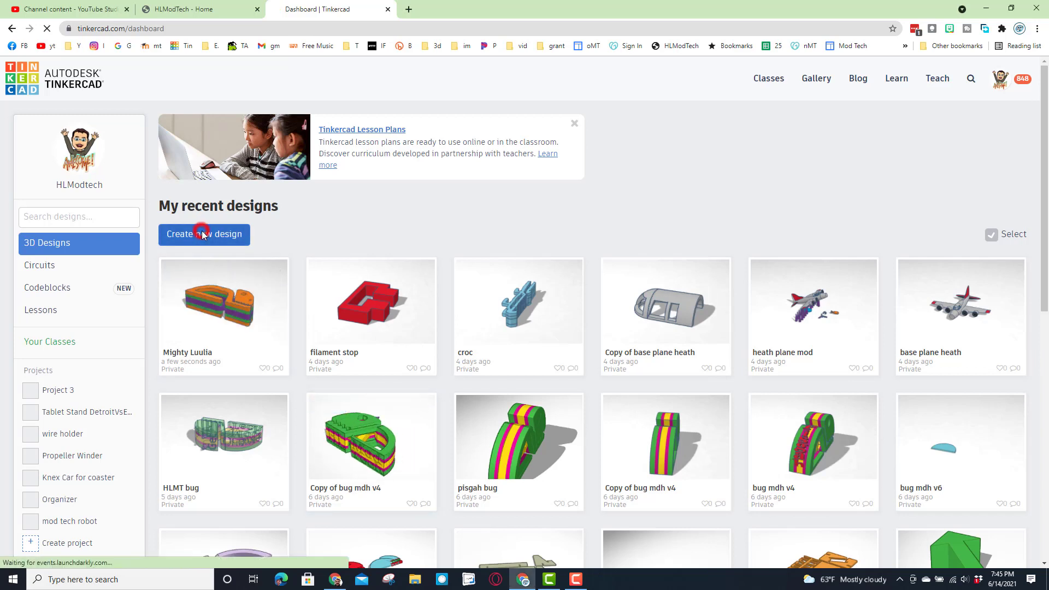
# Create a new 3D design and rename it 'scribble bug mdh'
pyautogui.click(204, 235)
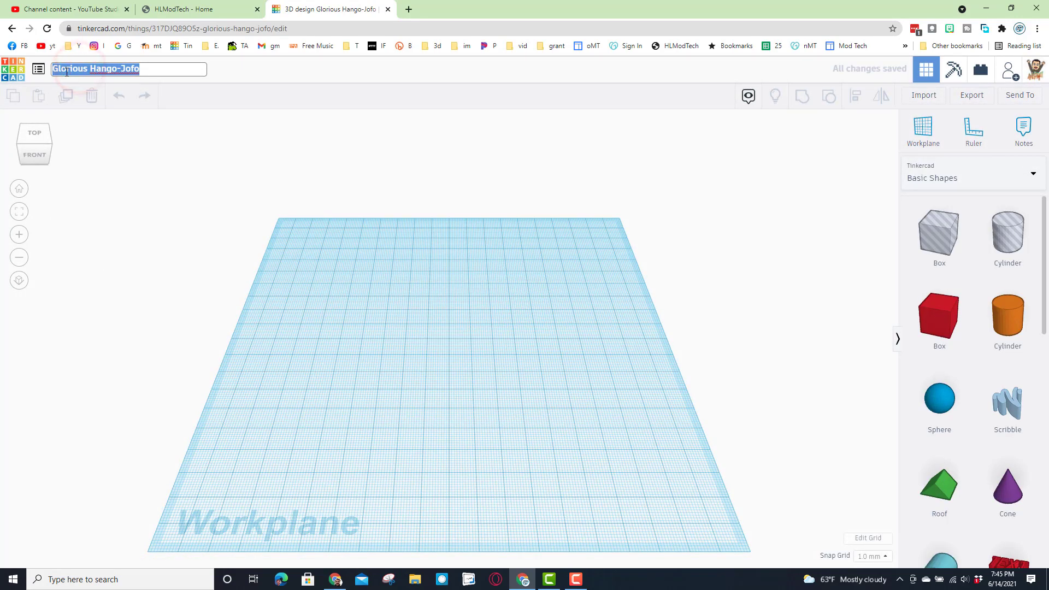
pyautogui.write('scribble bug mdh')
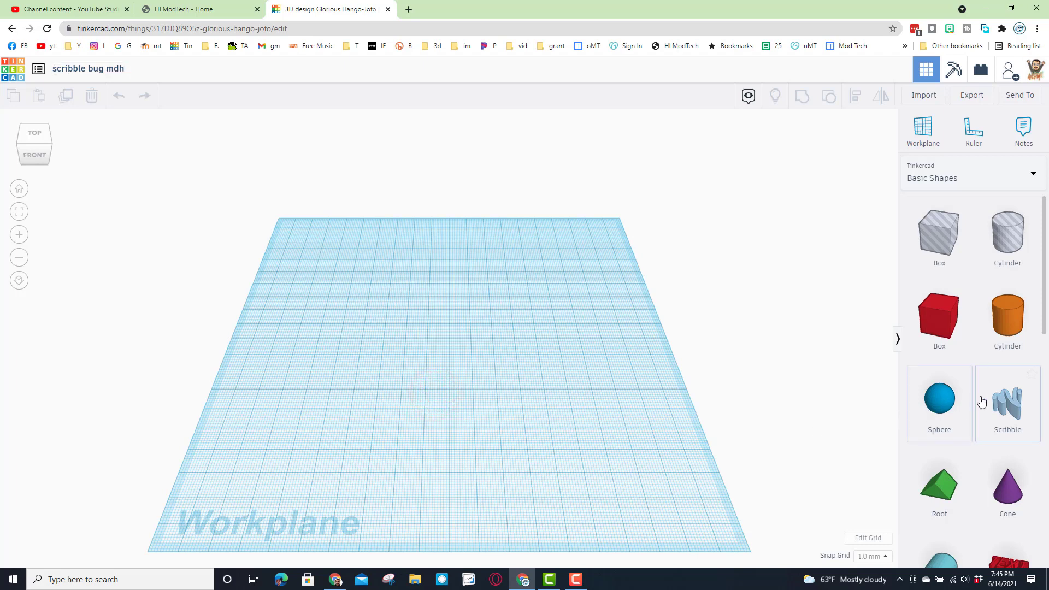
# Scribble a closed dome-shaped body outline, then thicken its top and inner edges
pyautogui.click(1007, 402)
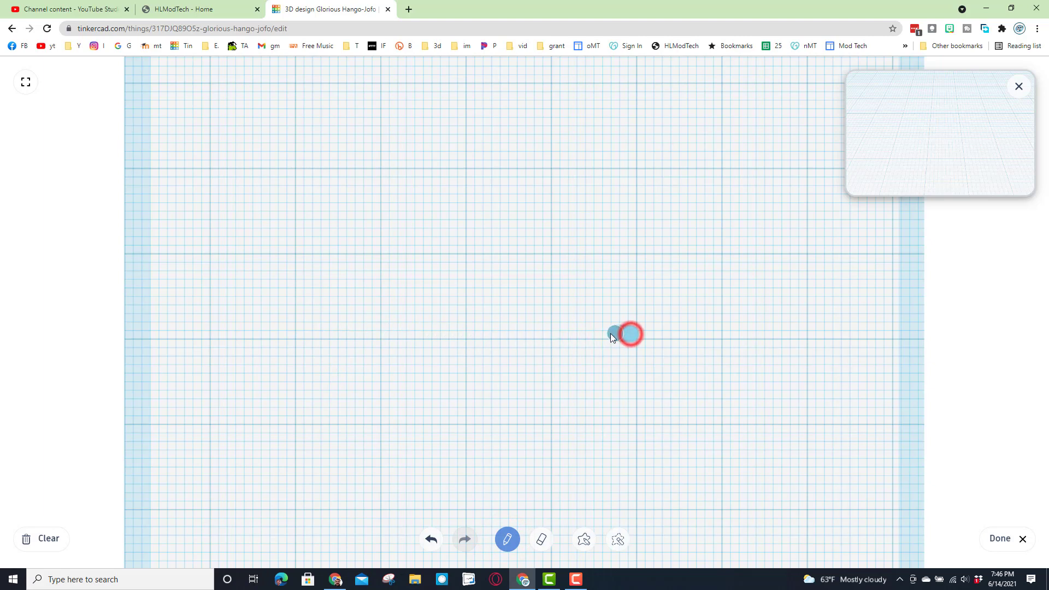
pyautogui.moveTo(629, 333); pyautogui.dragTo(407, 334)
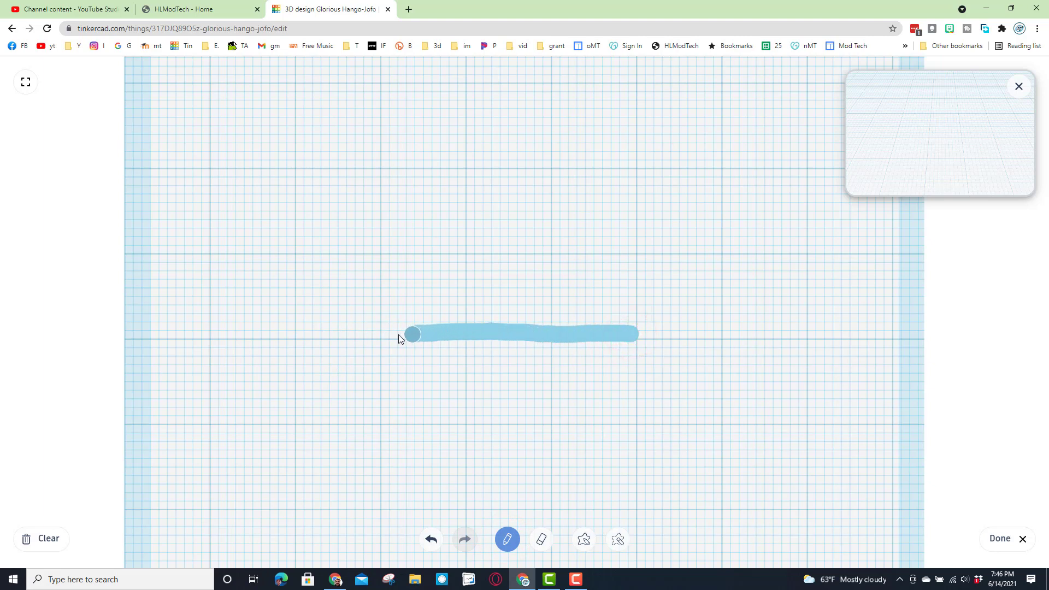
pyautogui.moveTo(409, 335); pyautogui.dragTo(316, 284)
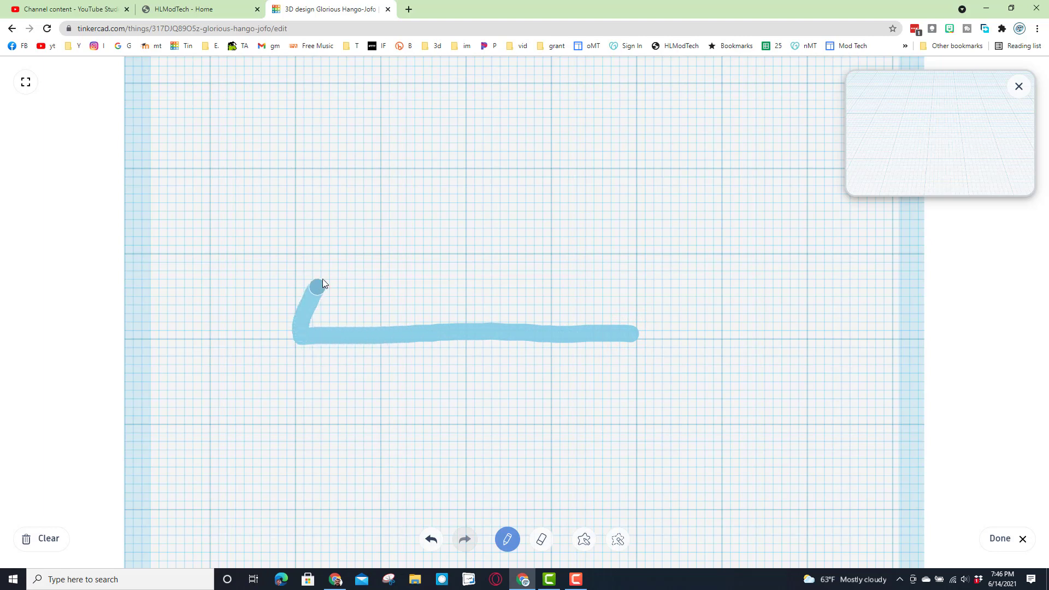
pyautogui.moveTo(318, 286); pyautogui.dragTo(447, 230)
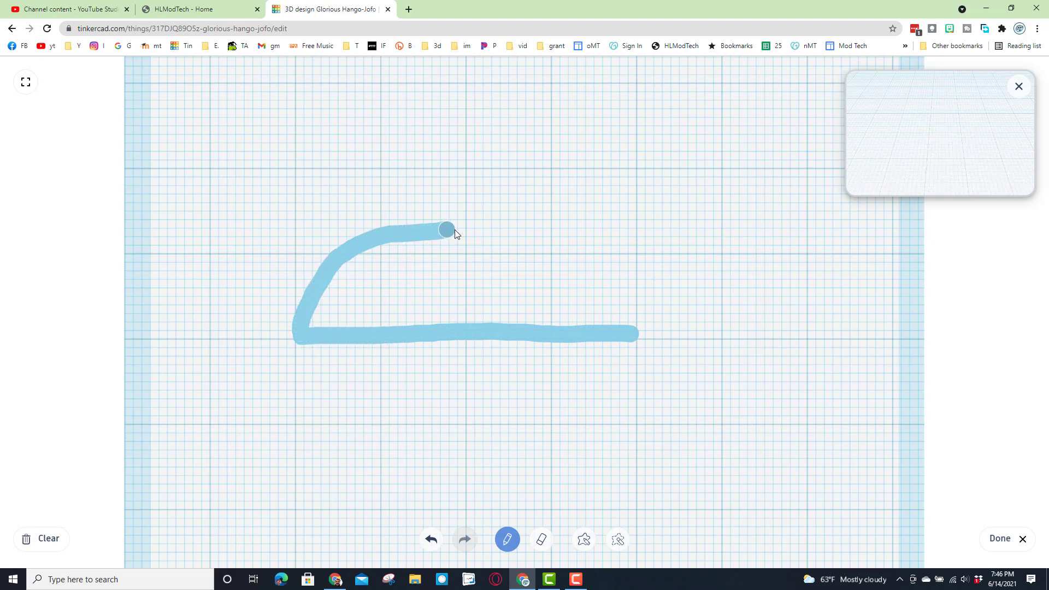
pyautogui.moveTo(446, 229); pyautogui.dragTo(620, 323)
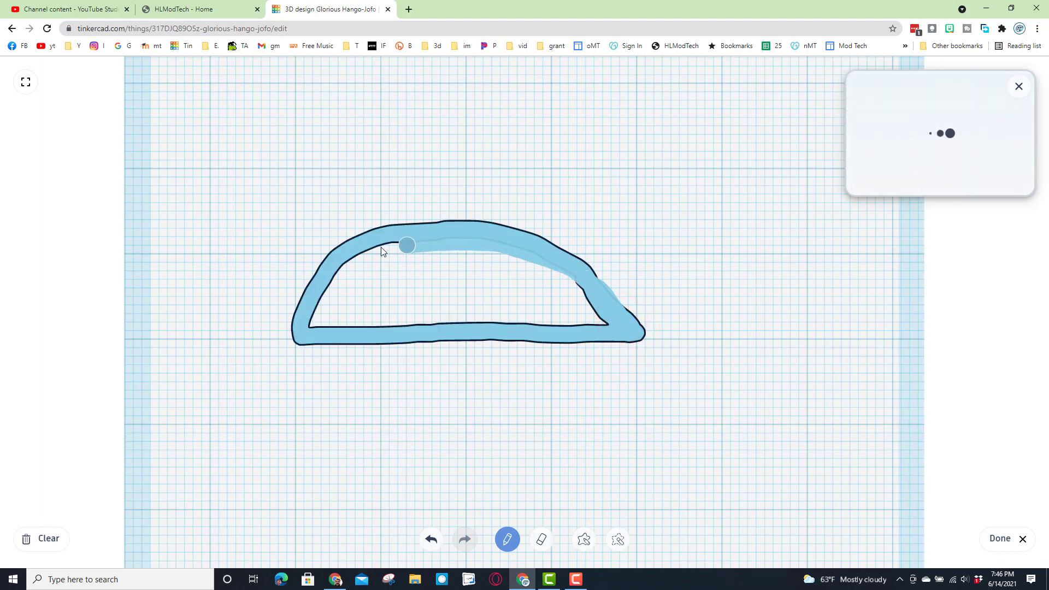
pyautogui.moveTo(407, 245); pyautogui.dragTo(305, 334)
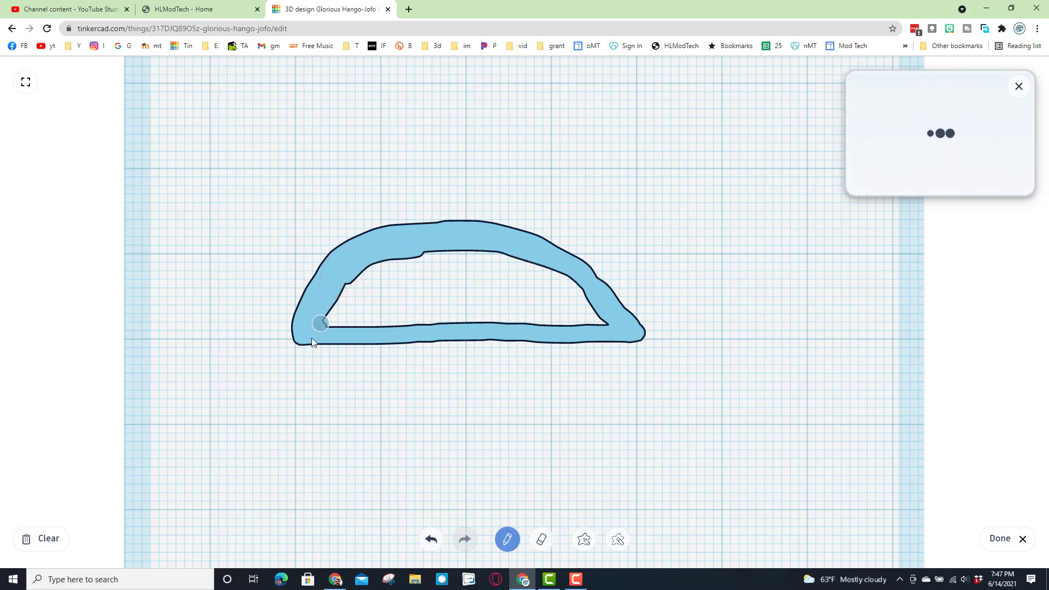
pyautogui.moveTo(319, 323); pyautogui.dragTo(503, 326)
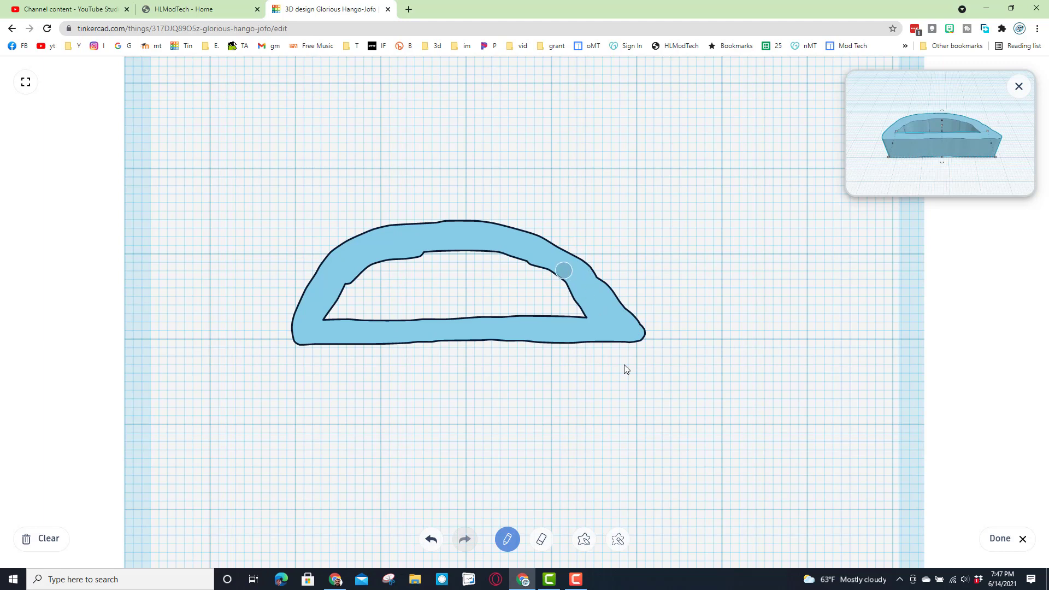
pyautogui.click(540, 539)
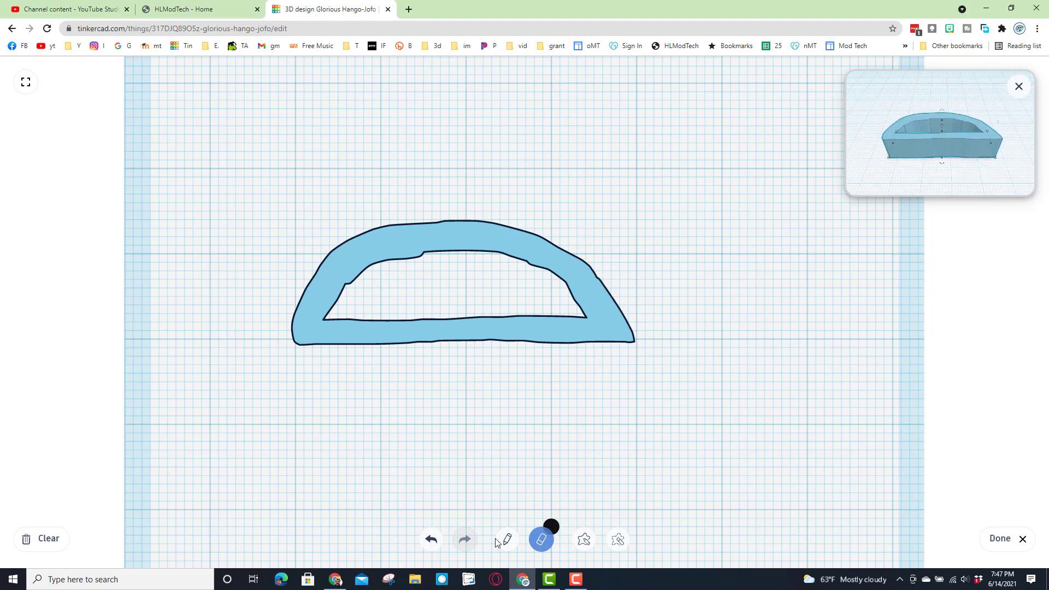
# Pencil a filled leaf-shaped head up and to the right of the body
pyautogui.click(506, 539)
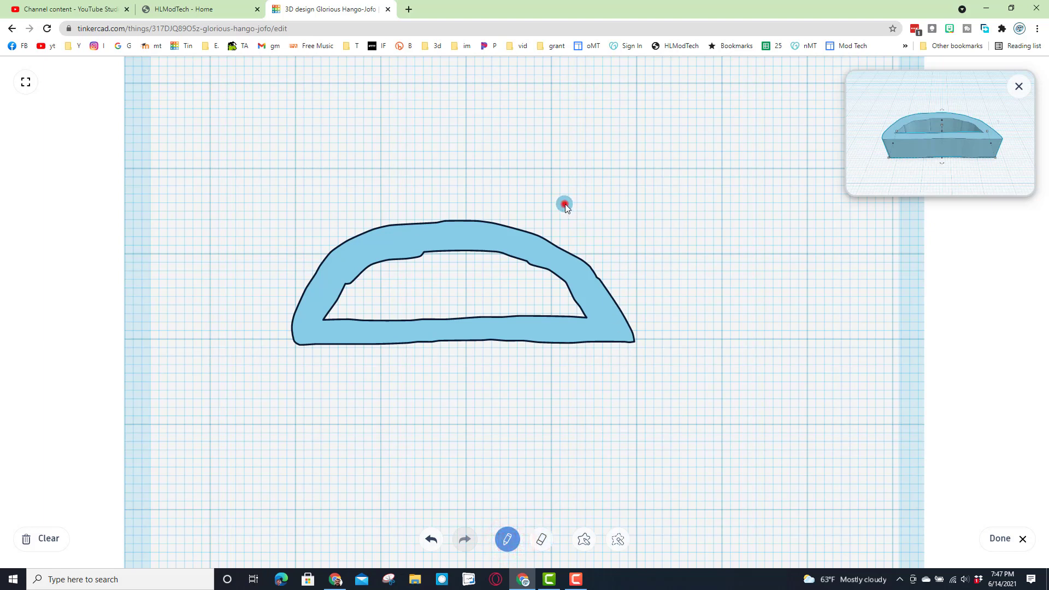
pyautogui.moveTo(564, 203); pyautogui.dragTo(612, 279)
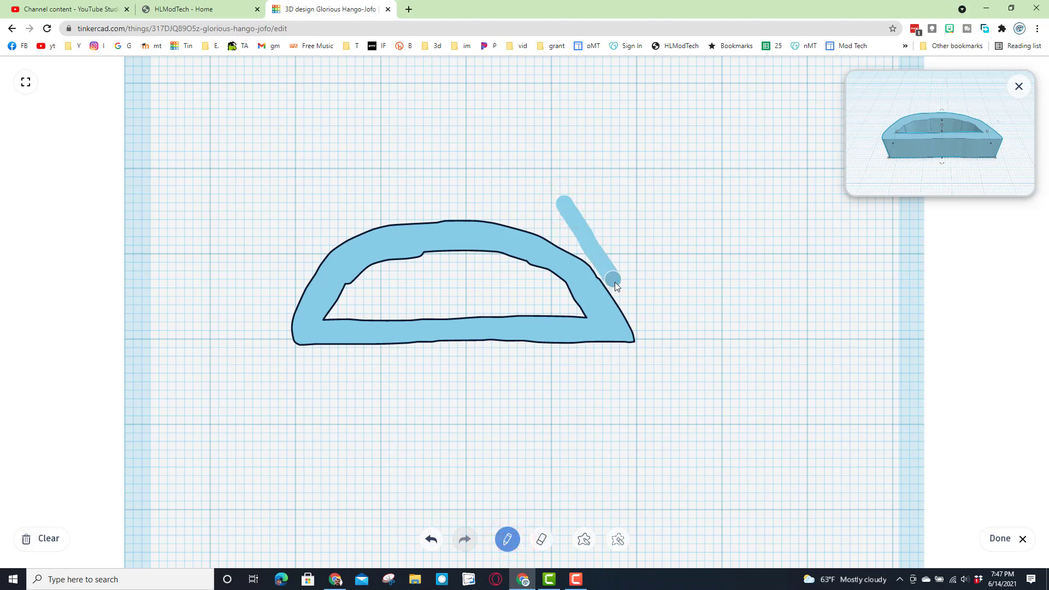
pyautogui.moveTo(612, 279); pyautogui.dragTo(702, 261)
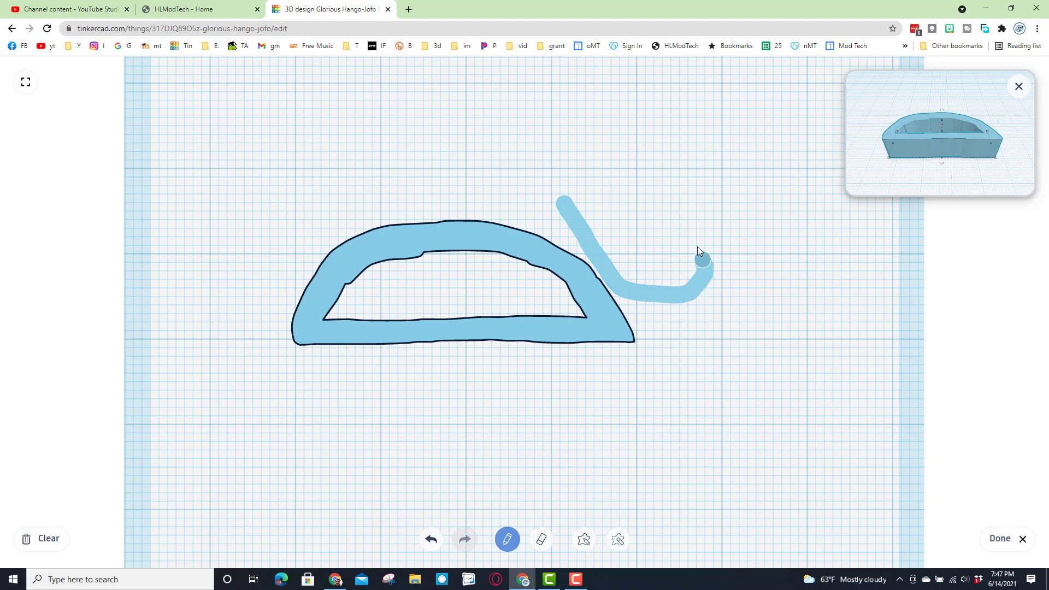
pyautogui.moveTo(702, 261); pyautogui.dragTo(602, 267)
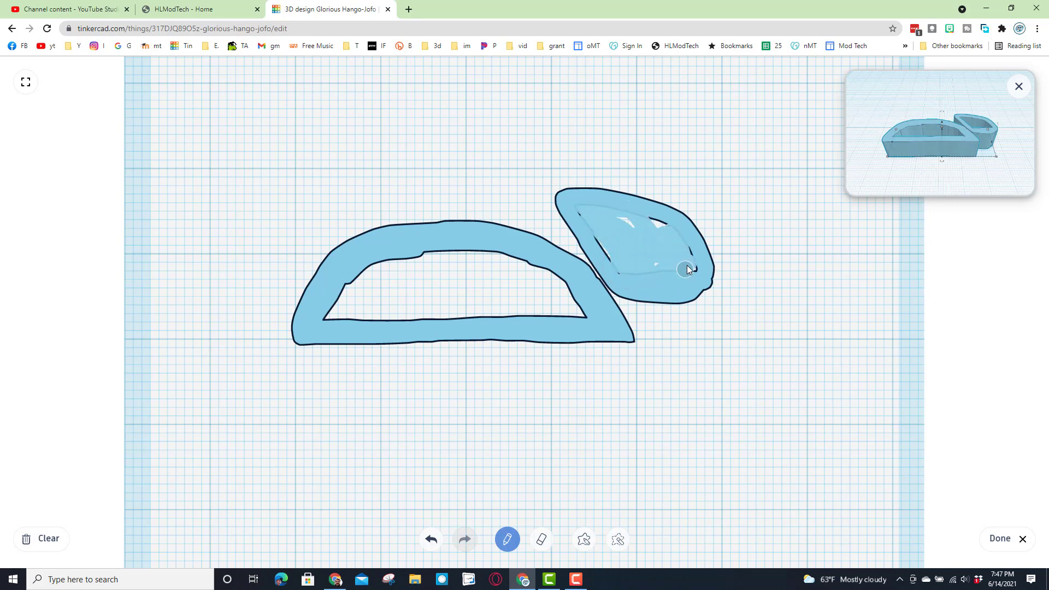
pyautogui.moveTo(686, 269); pyautogui.dragTo(616, 268)
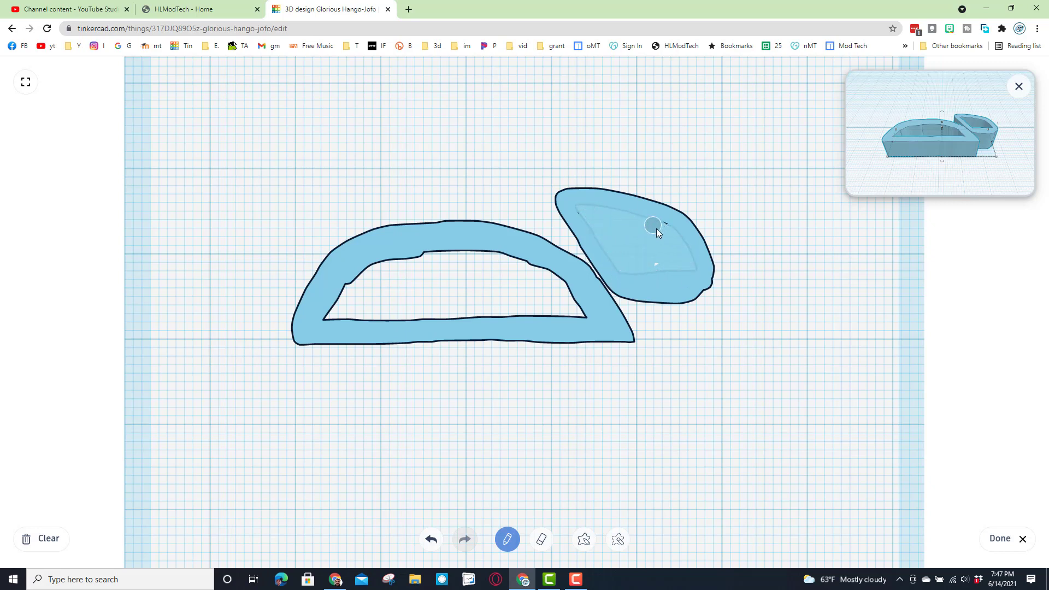
# Trim the body's bottom right and reshape the bottom bar flatter
pyautogui.click(541, 539)
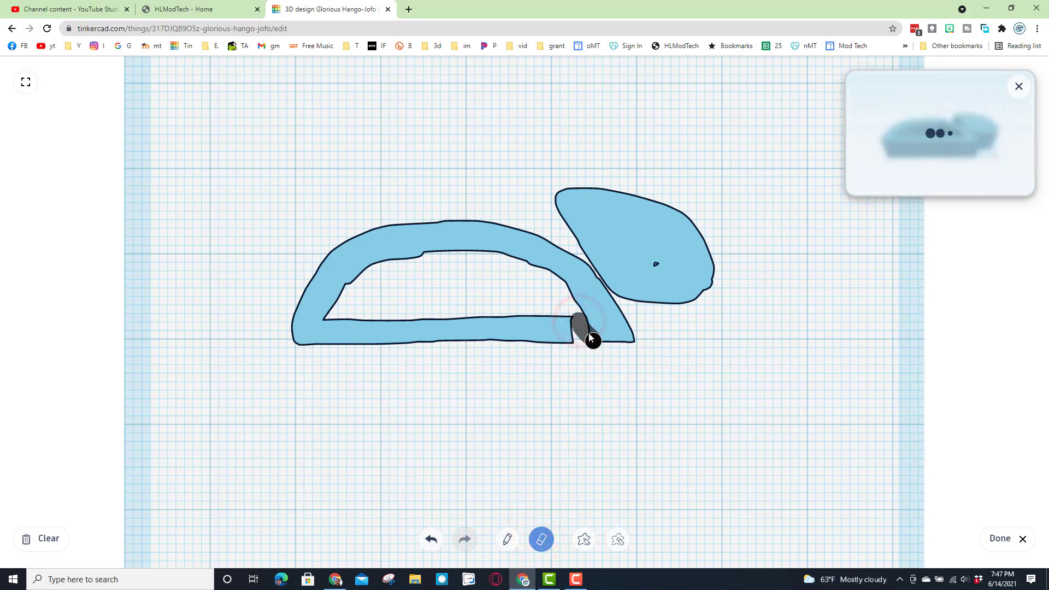
pyautogui.moveTo(592, 338); pyautogui.dragTo(552, 327)
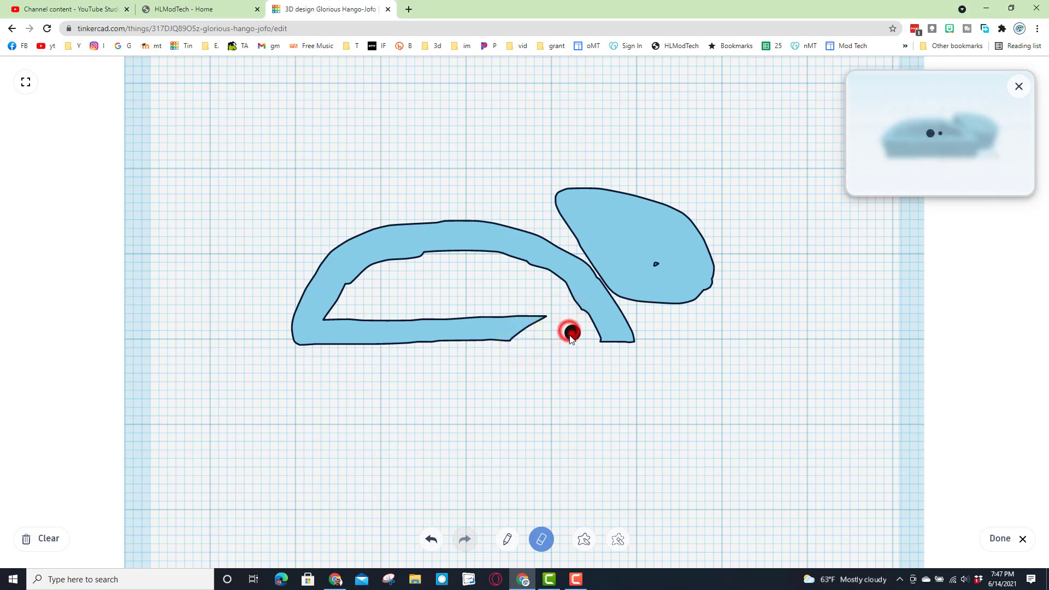
pyautogui.moveTo(569, 331); pyautogui.dragTo(596, 348)
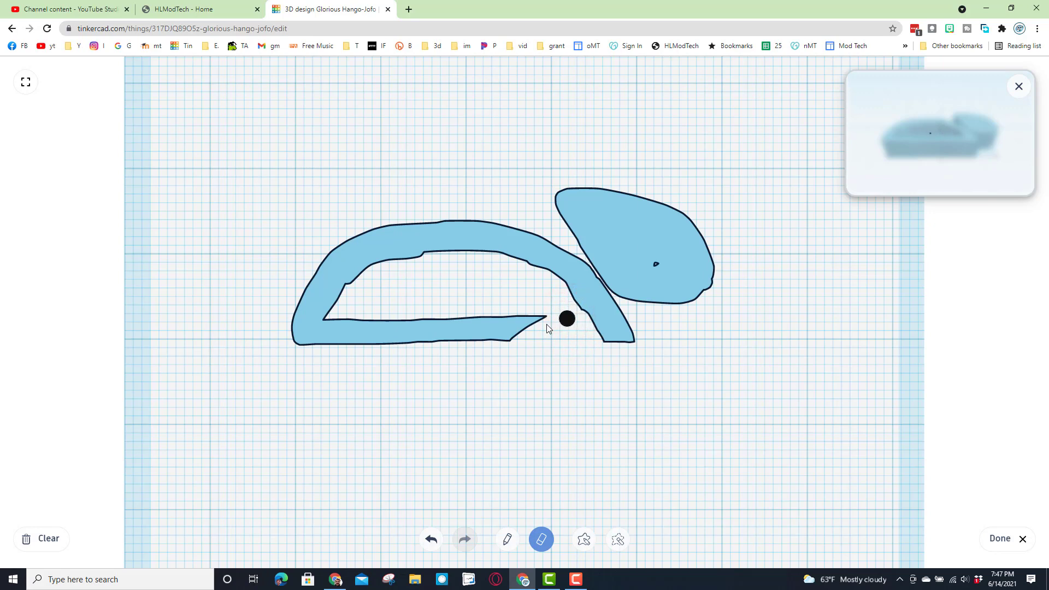
pyautogui.click(506, 539)
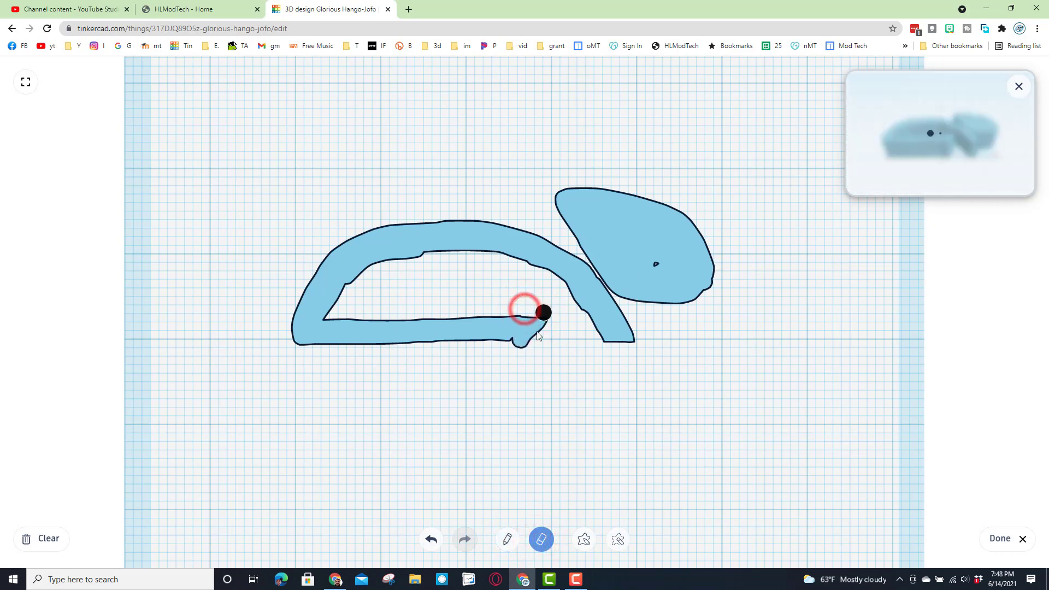
pyautogui.click(617, 539)
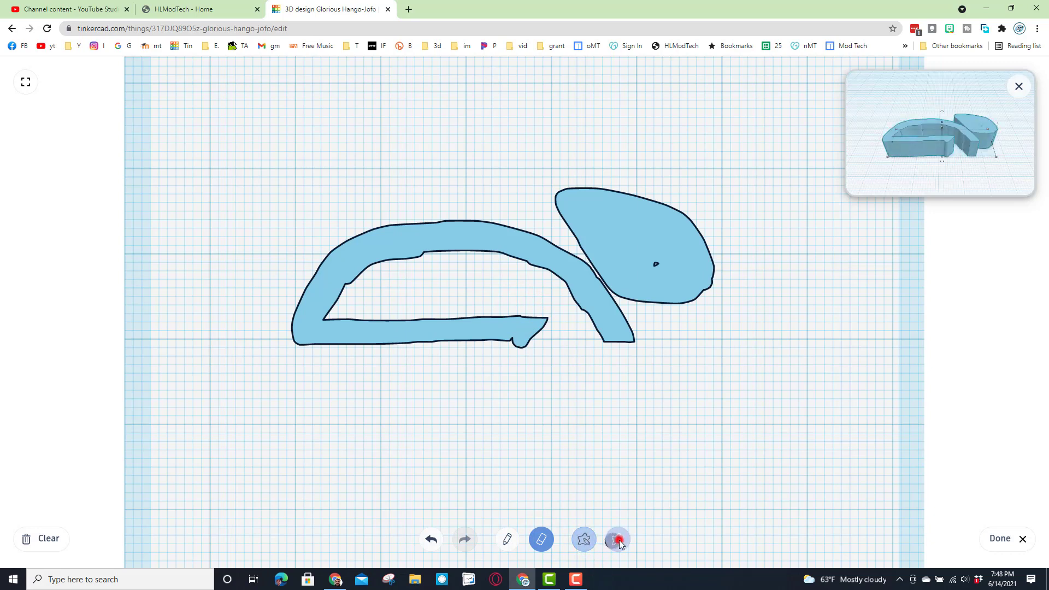
pyautogui.click(617, 539)
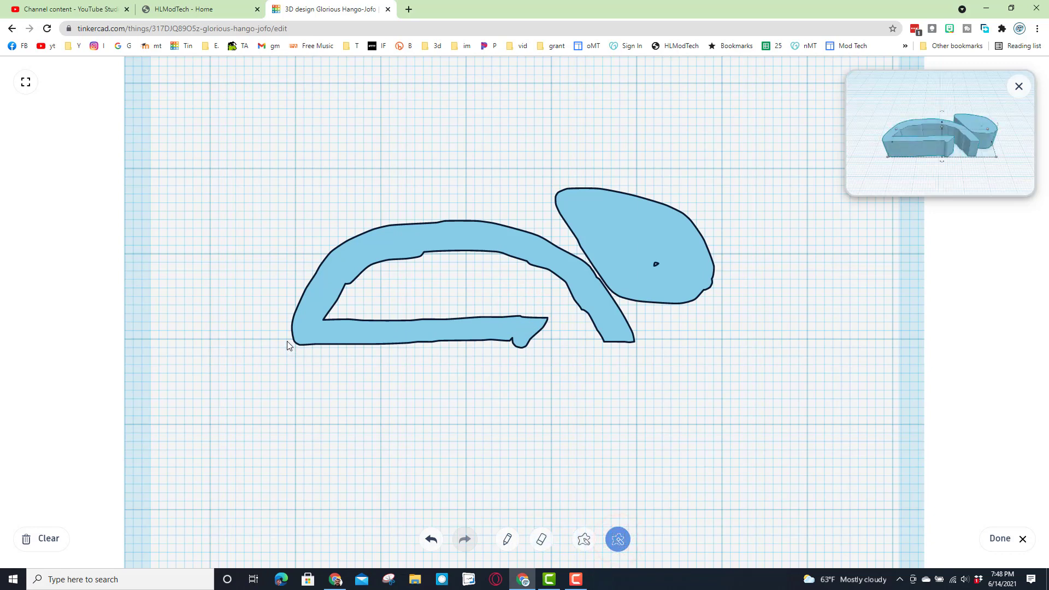
pyautogui.moveTo(287, 343); pyautogui.dragTo(505, 346)
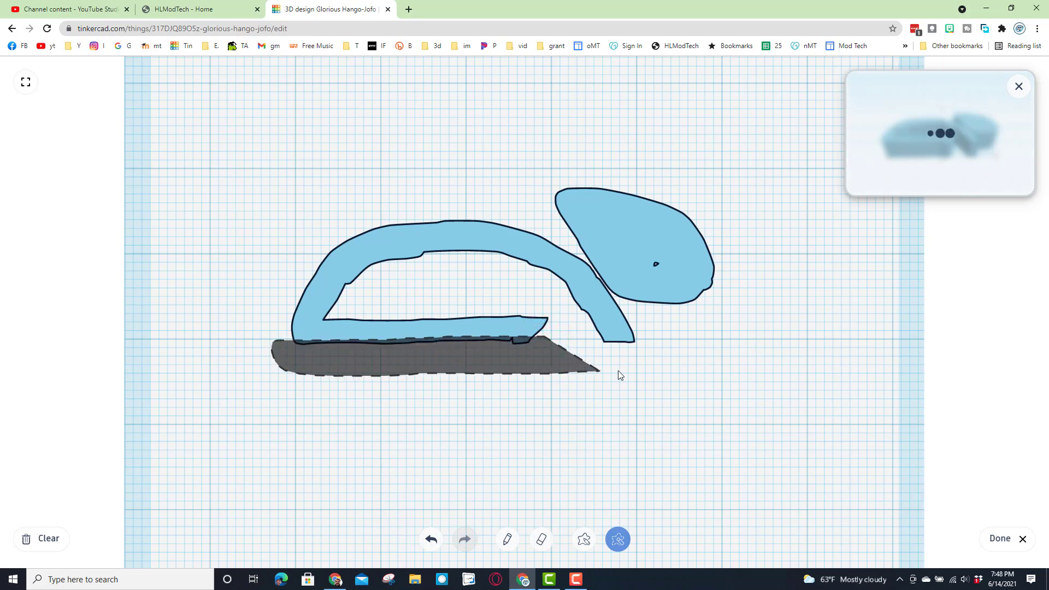
pyautogui.moveTo(589, 364); pyautogui.dragTo(692, 361)
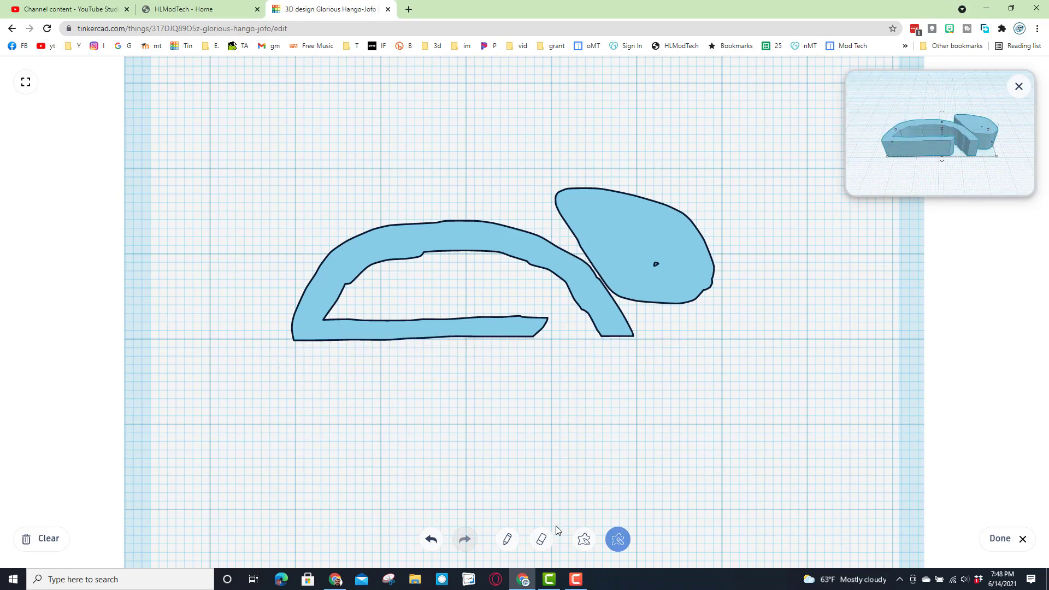
# Erase the gap between head and body and the dot inside the head
pyautogui.click(541, 539)
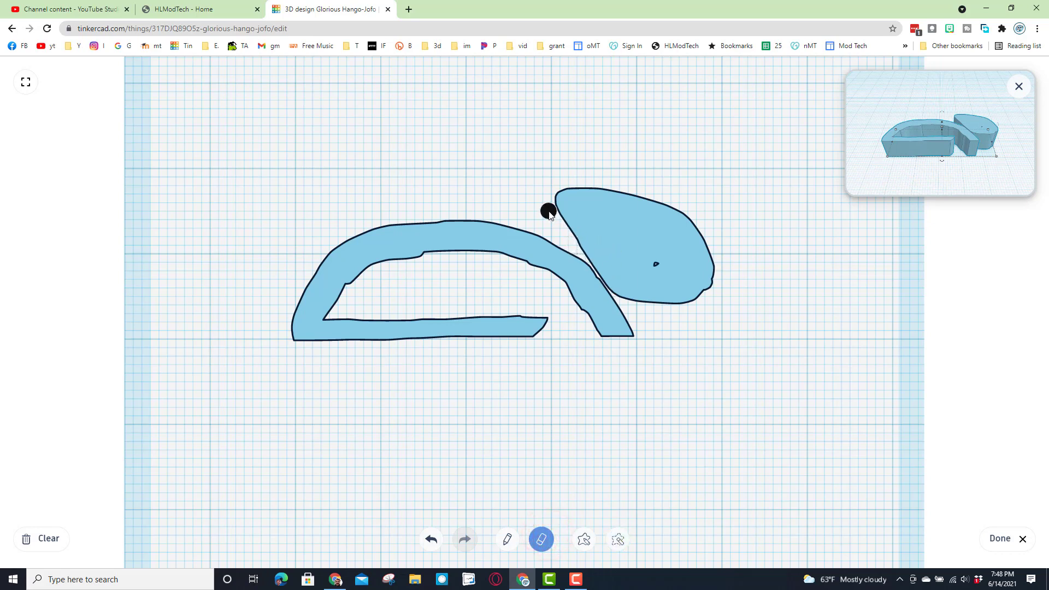
pyautogui.moveTo(548, 209); pyautogui.dragTo(600, 276)
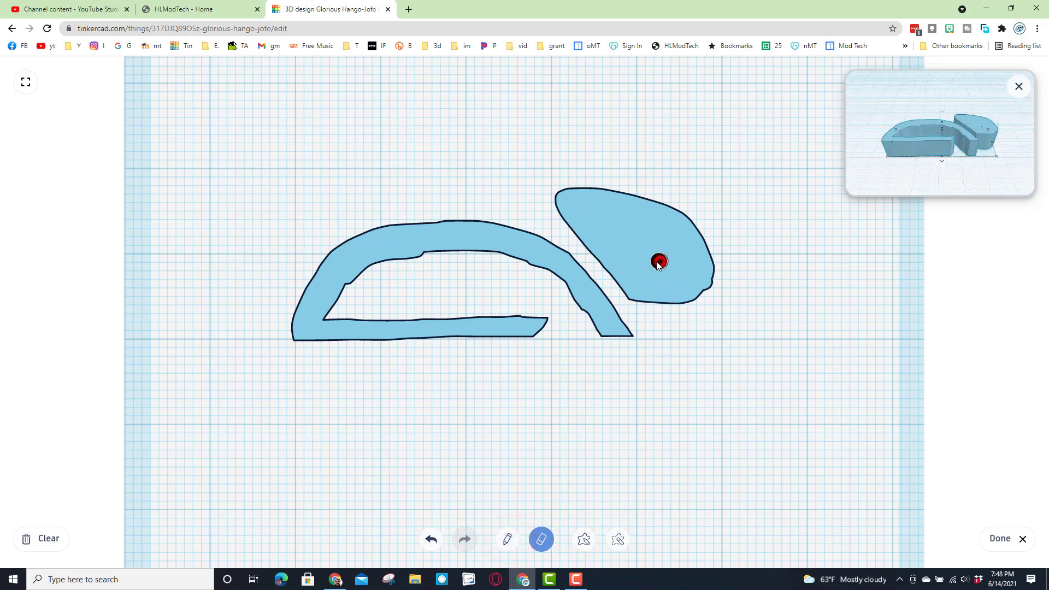
pyautogui.click(507, 539)
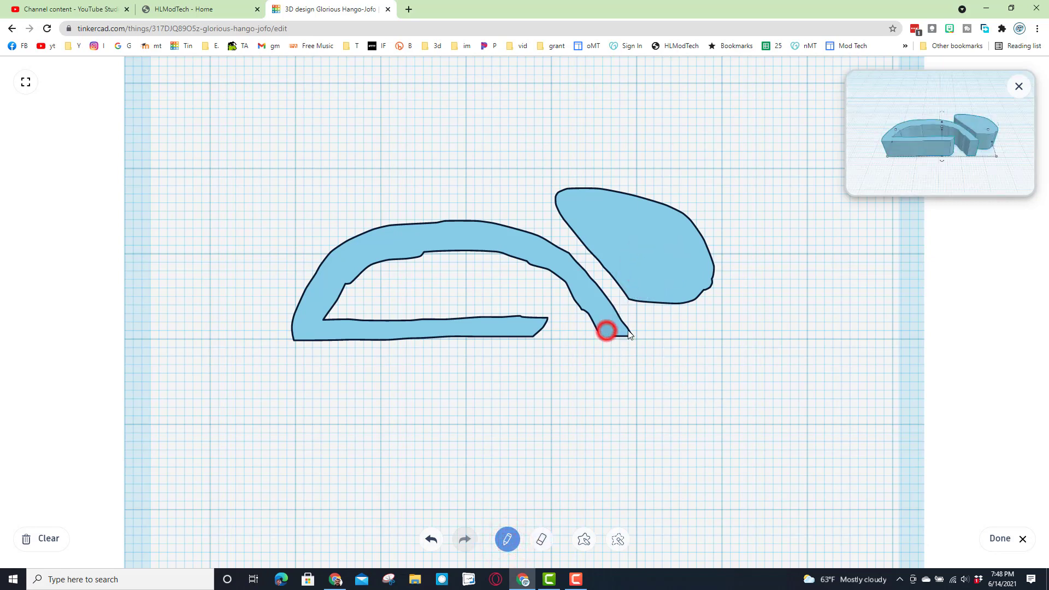
# Draw a horizontal jaw bar from the body's right leg beneath the head
pyautogui.moveTo(601, 335); pyautogui.dragTo(742, 334)
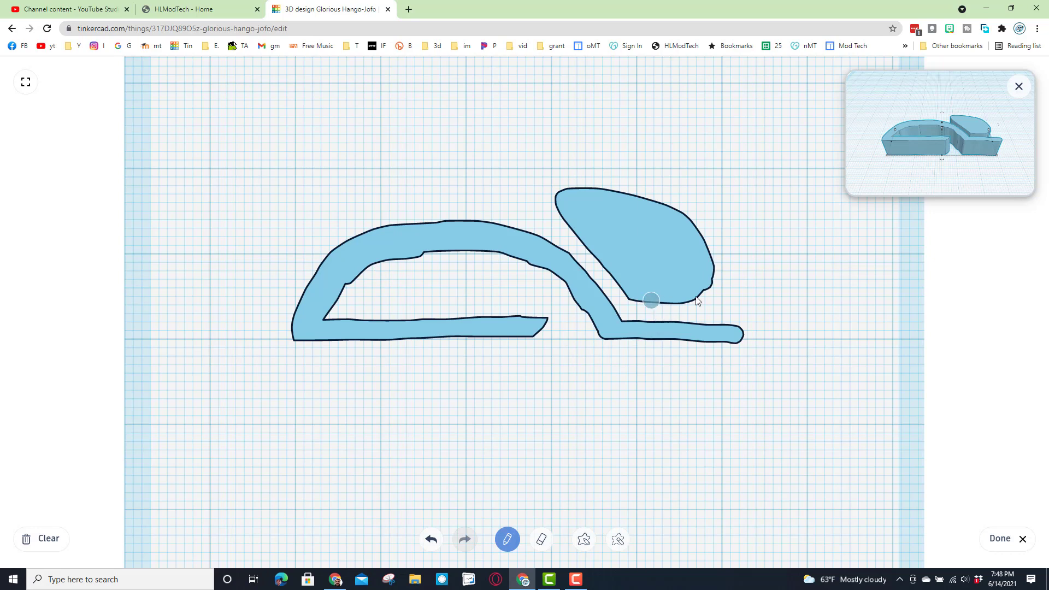
pyautogui.click(584, 539)
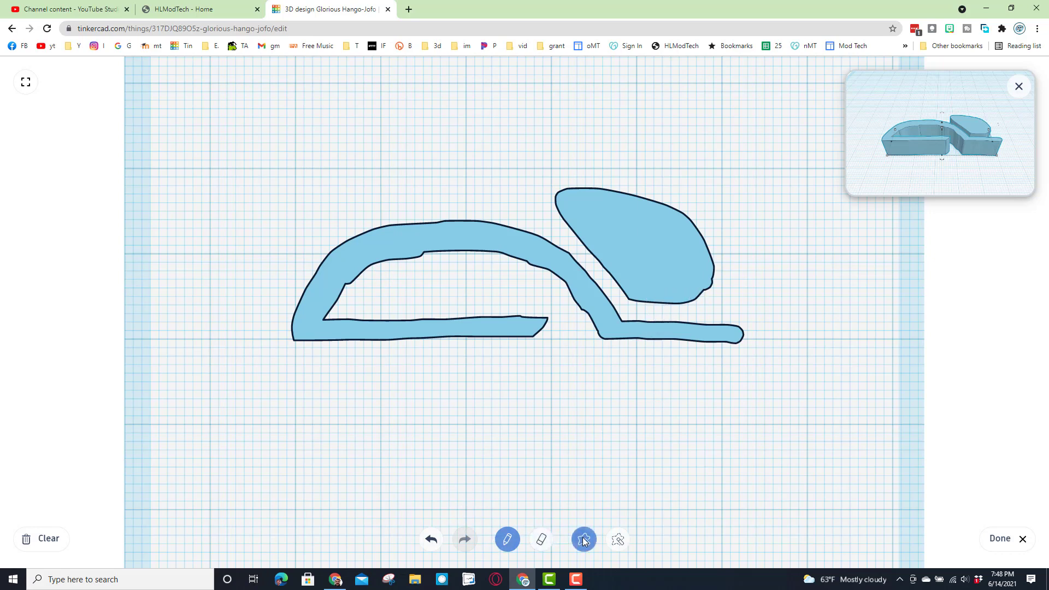
# Push points along the jaw and the head's underside into jagged teeth
pyautogui.click(584, 539)
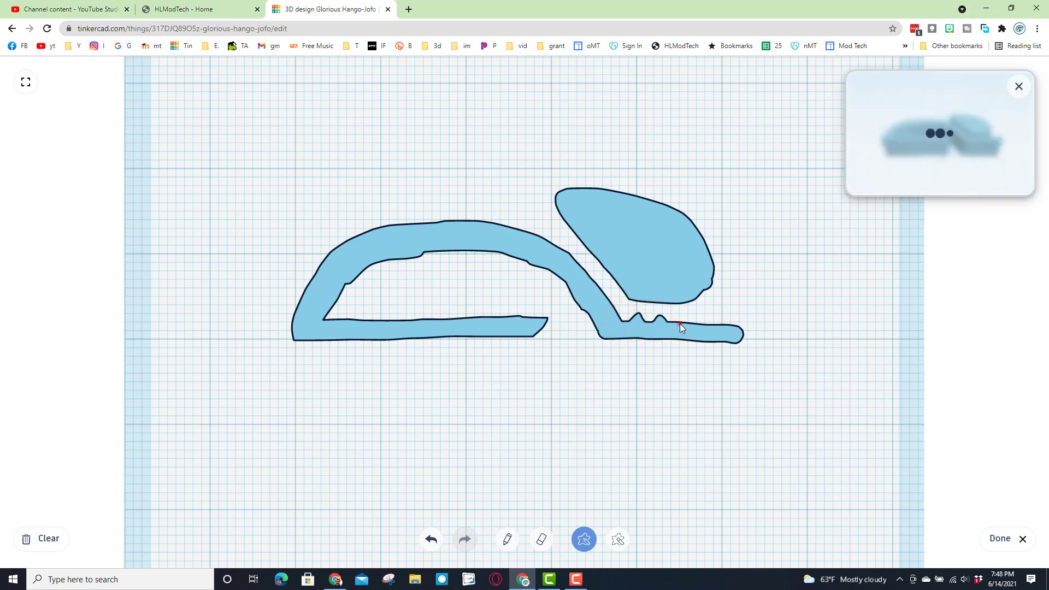
pyautogui.click(706, 327)
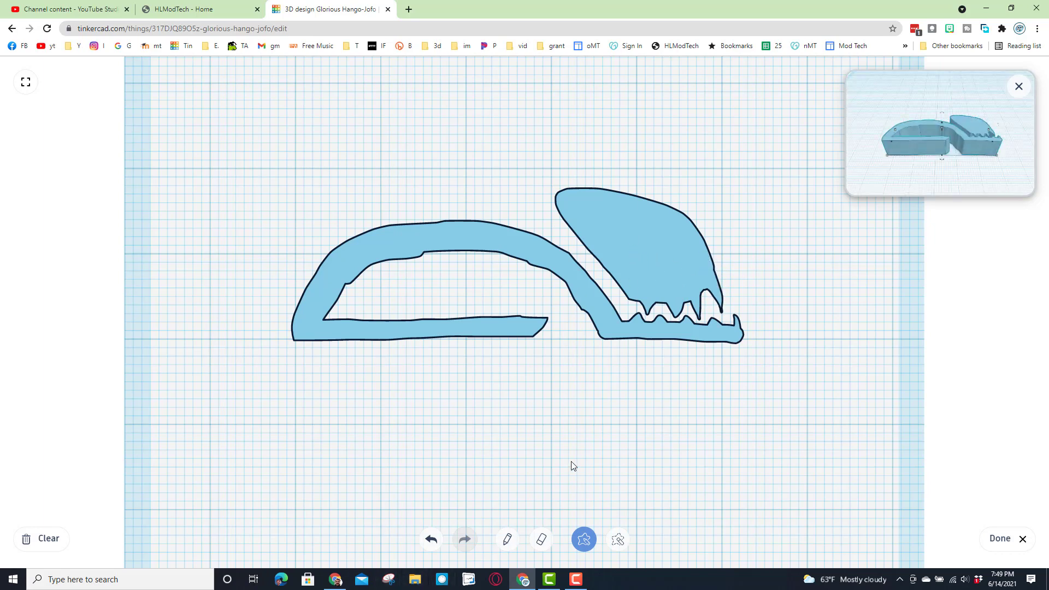
pyautogui.moveTo(458, 316)
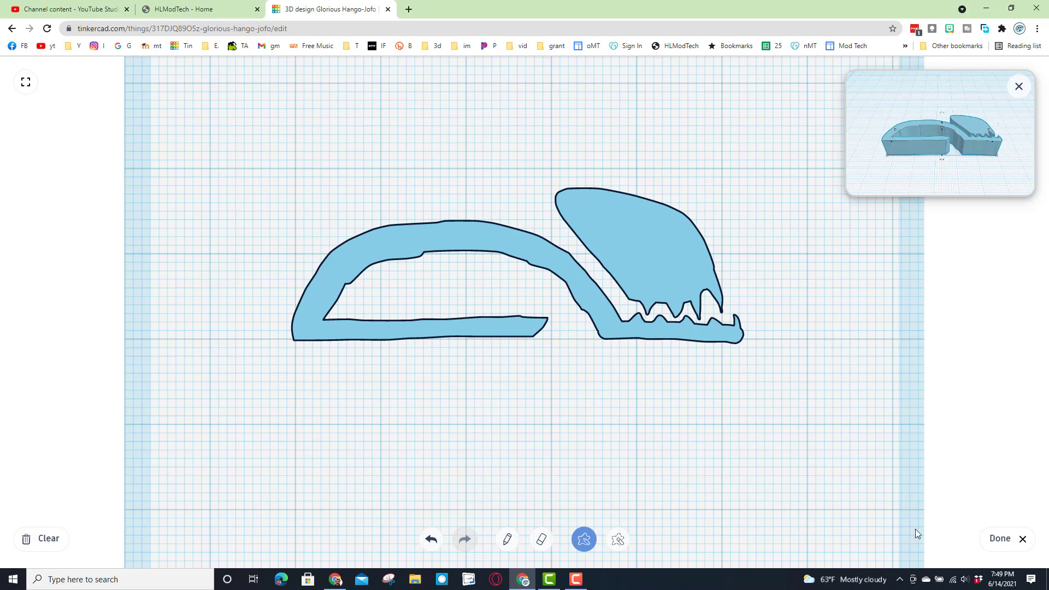
# Finish the scribble and size the blue bug to 2.5 mm tall, 45 mm wide
pyautogui.click(999, 538)
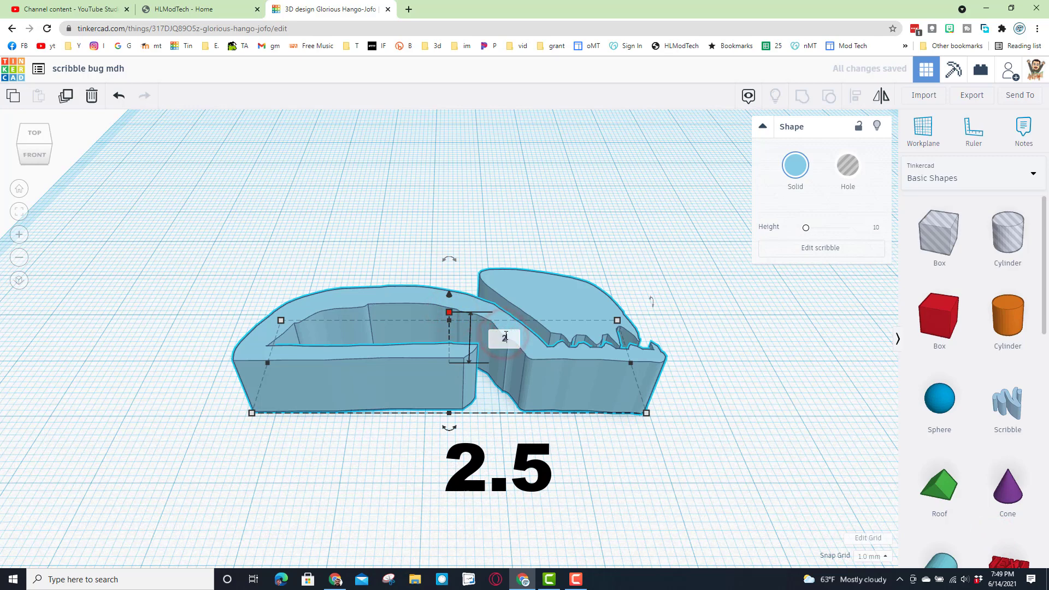
pyautogui.moveTo(449, 312); pyautogui.dragTo(448, 352)
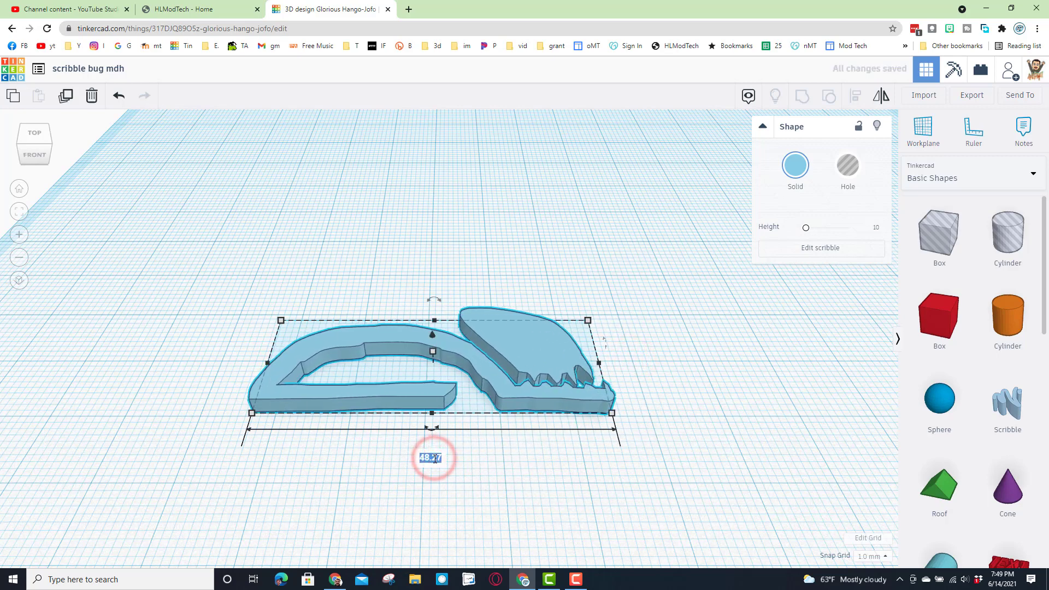
pyautogui.write('45.00')
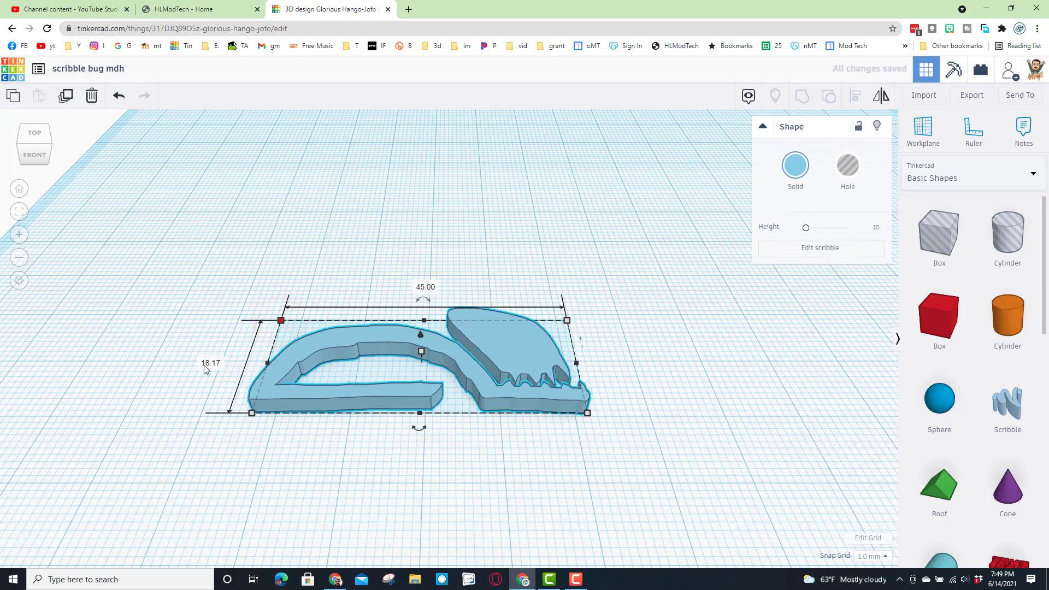
pyautogui.click(212, 363)
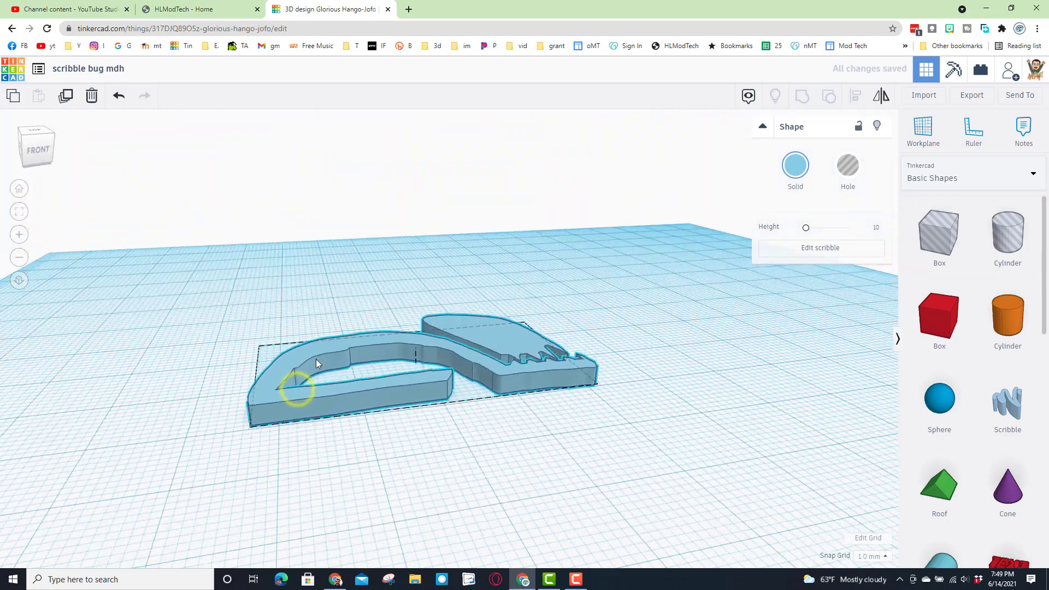
# Duplicate the bug and erase the body-to-head strip from the 2 mm copy
pyautogui.press('Ctrl+D')
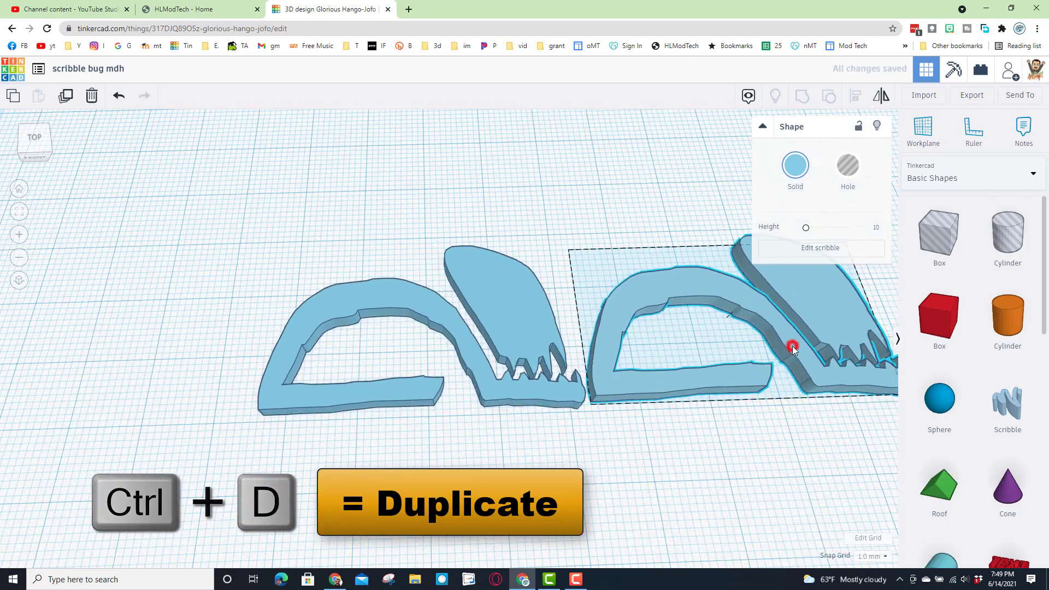
pyautogui.click(820, 248)
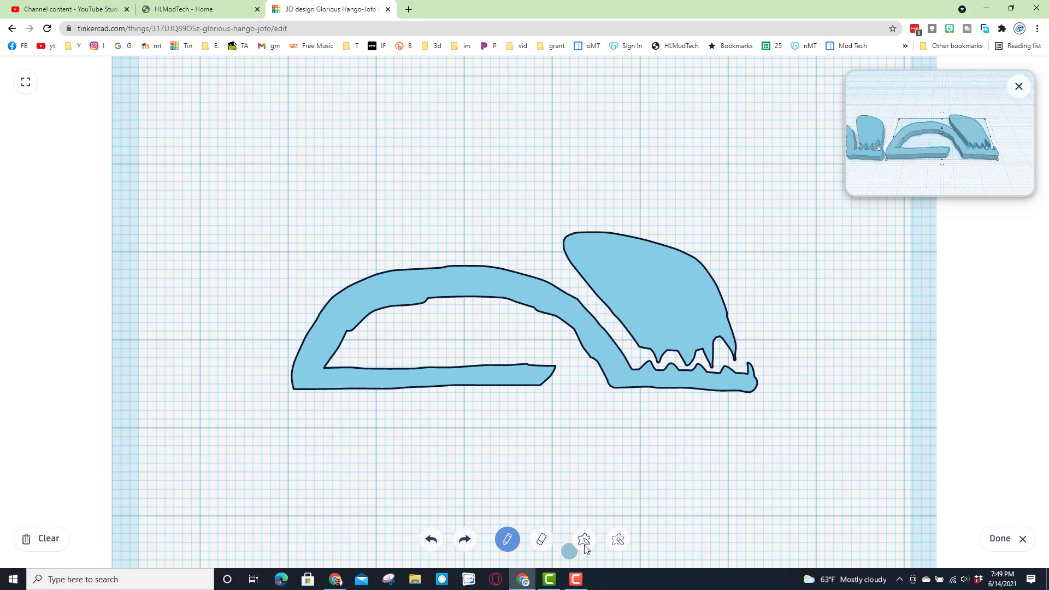
pyautogui.click(541, 539)
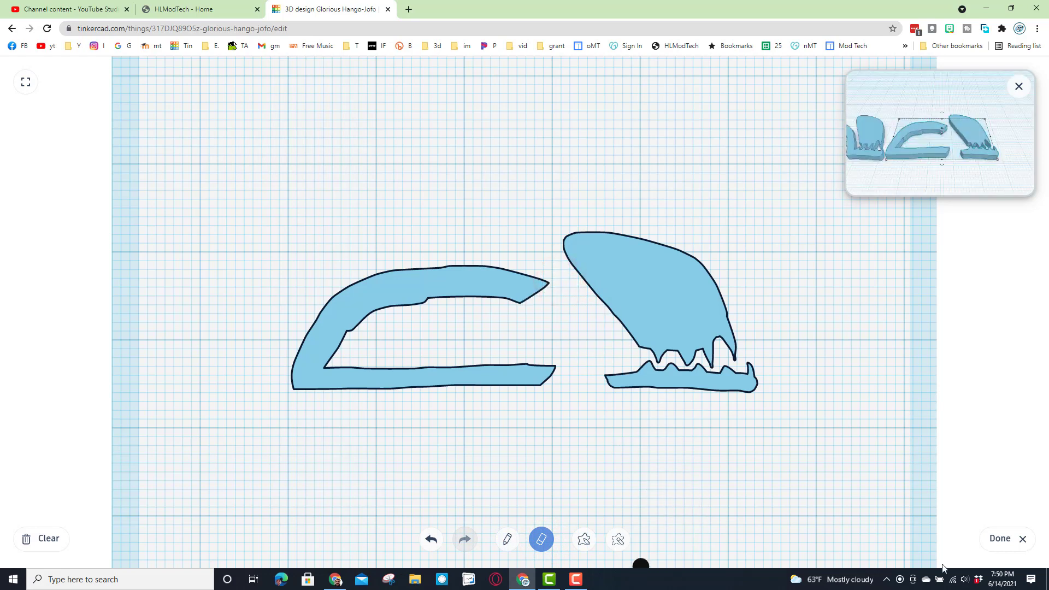
pyautogui.click(1000, 538)
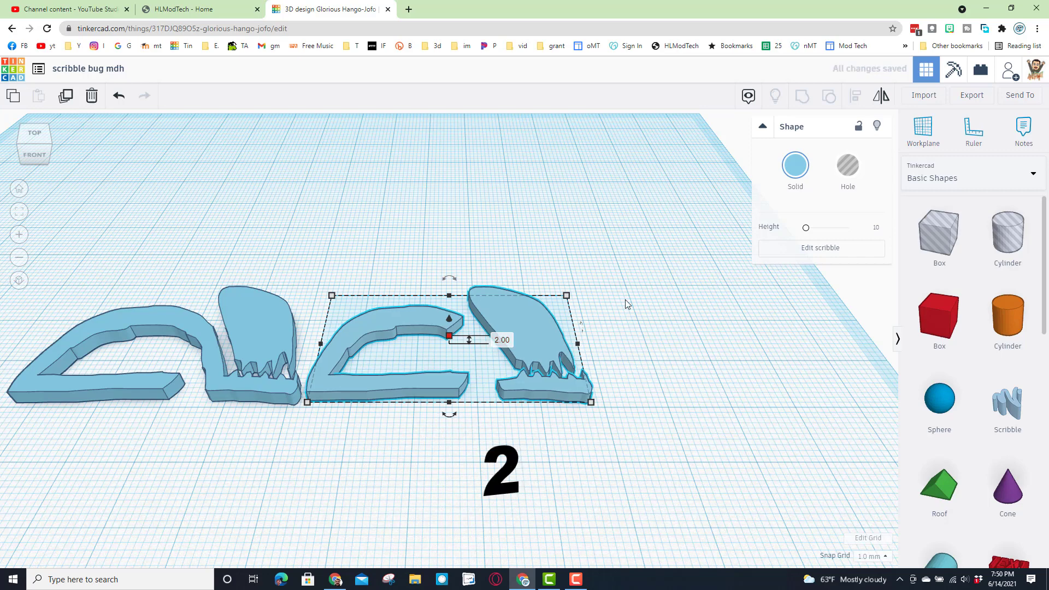
# Colour the copied bug green and the original dark blue
pyautogui.click(794, 165)
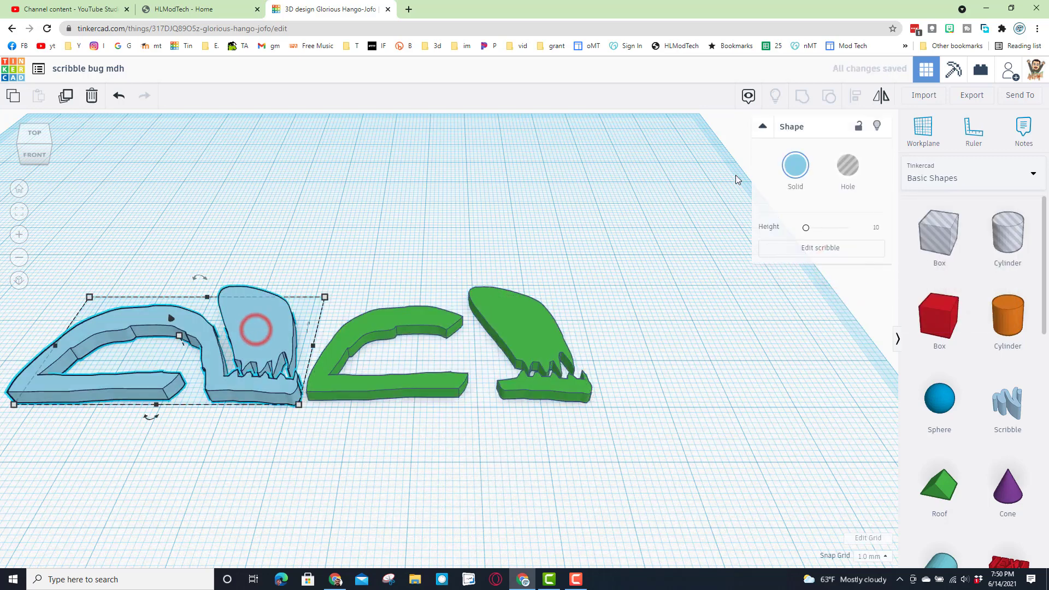
pyautogui.click(794, 166)
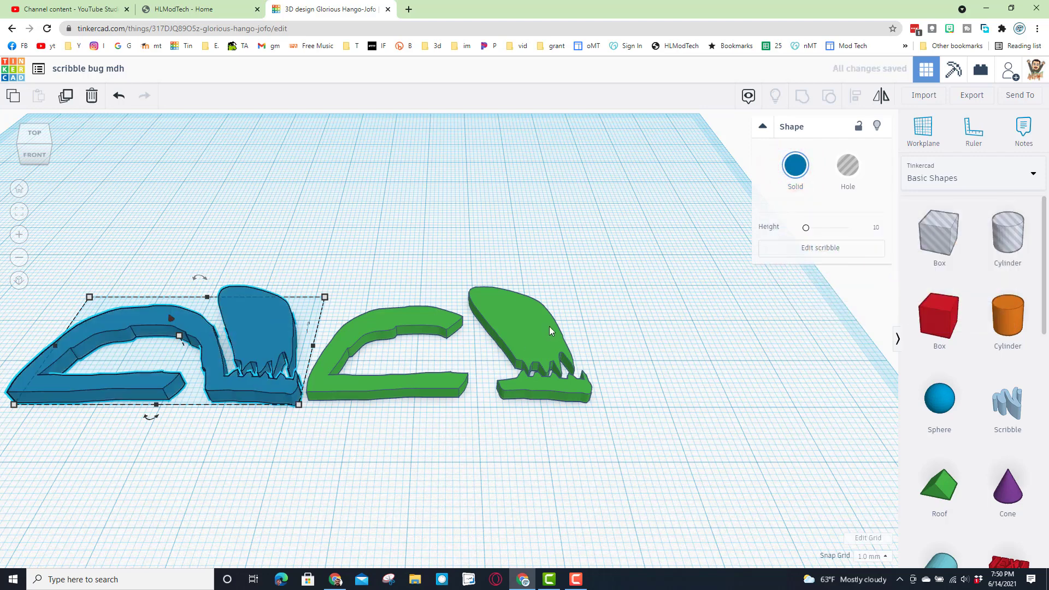
pyautogui.click(548, 330)
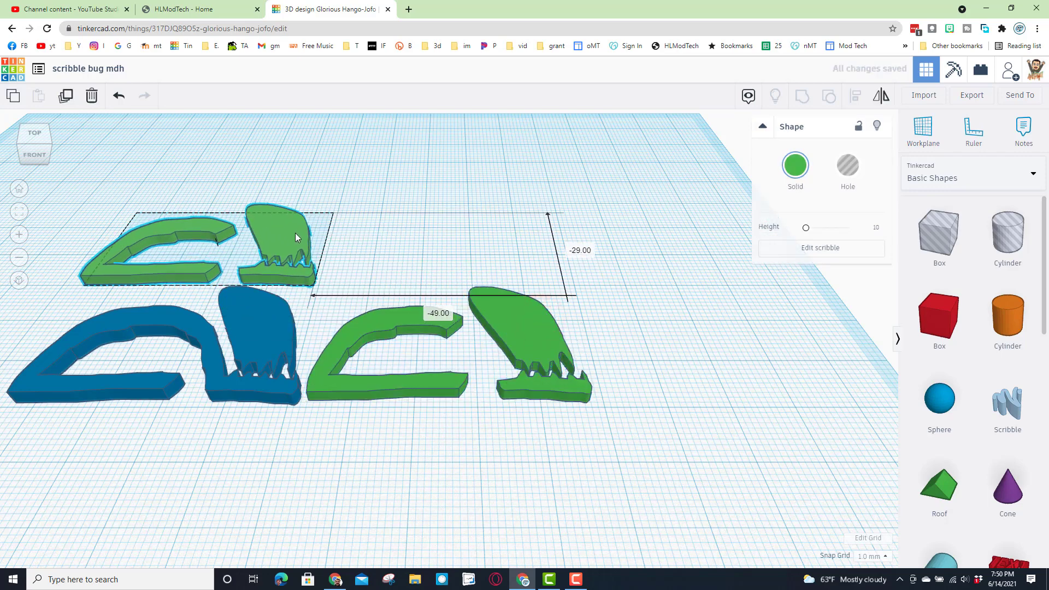
# Re-scribble the new green copy with a strip bridging body to head
pyautogui.click(821, 248)
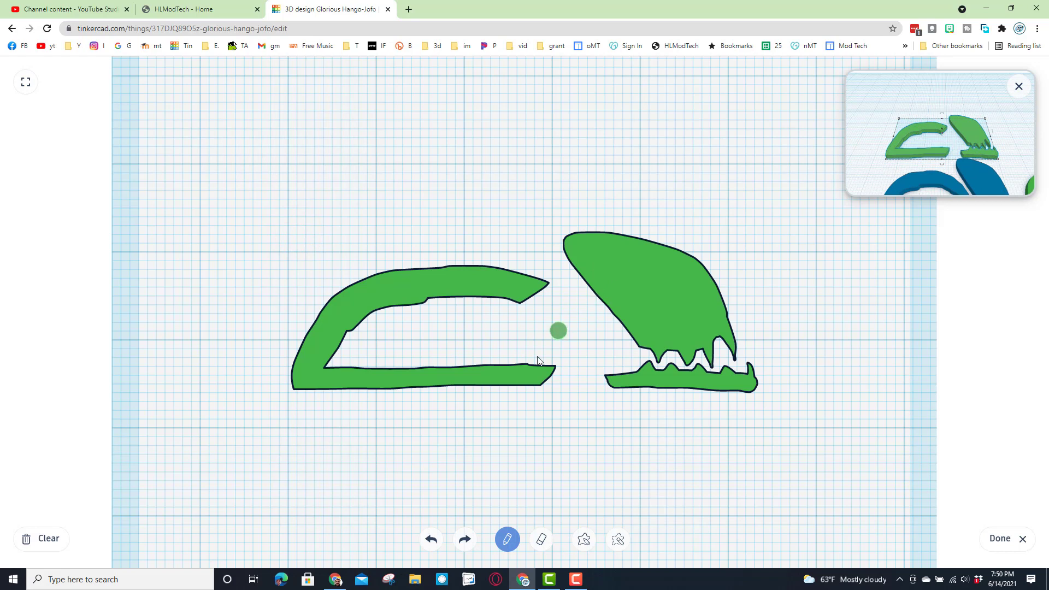
pyautogui.moveTo(548, 372); pyautogui.dragTo(593, 284)
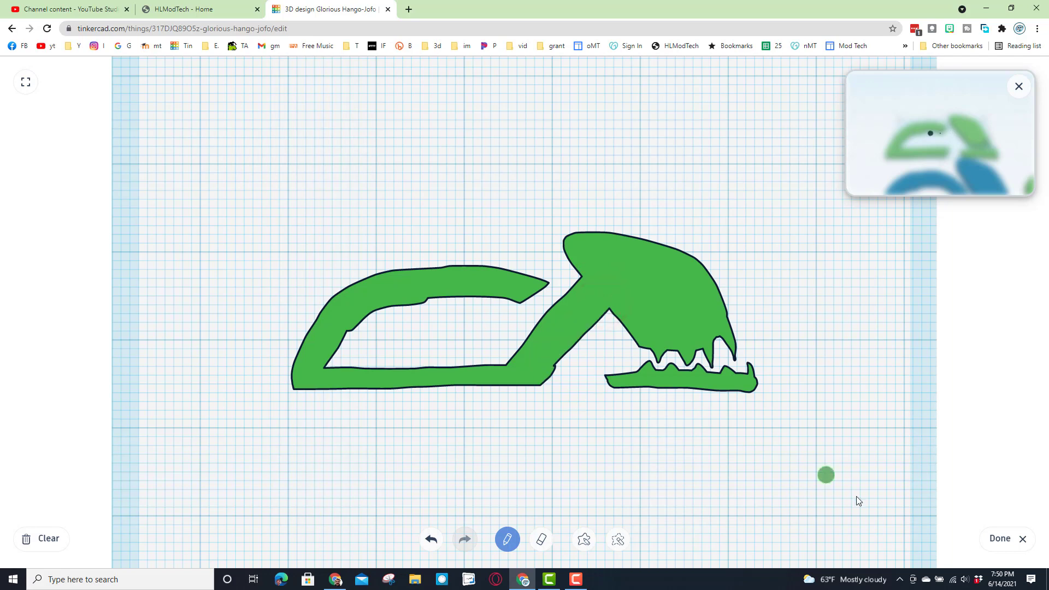
pyautogui.click(1000, 538)
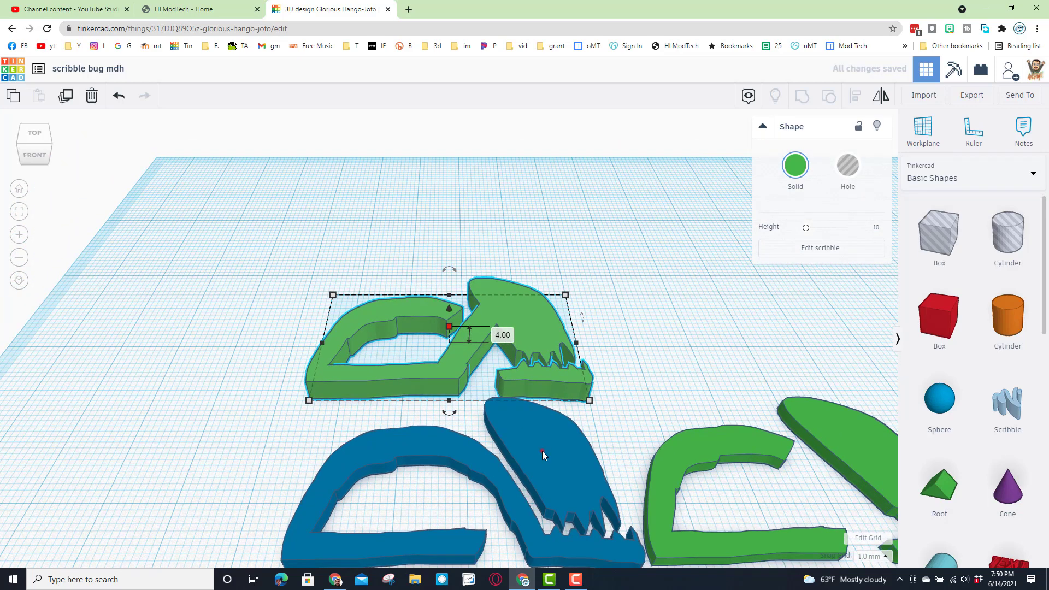
# Erase an eye and a nostril hole into the dark blue bug's head
pyautogui.click(820, 248)
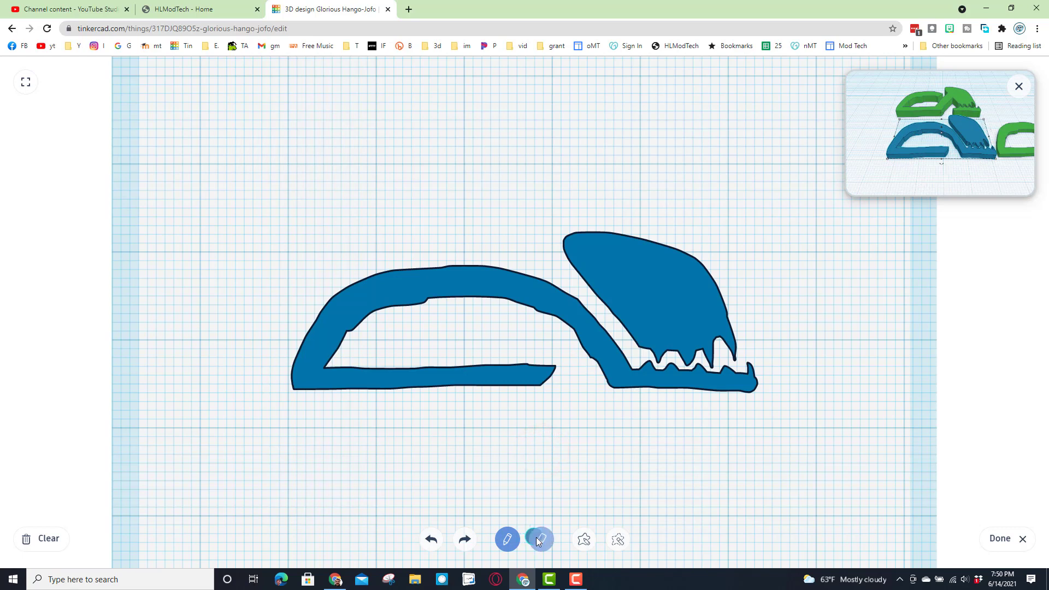
pyautogui.click(540, 538)
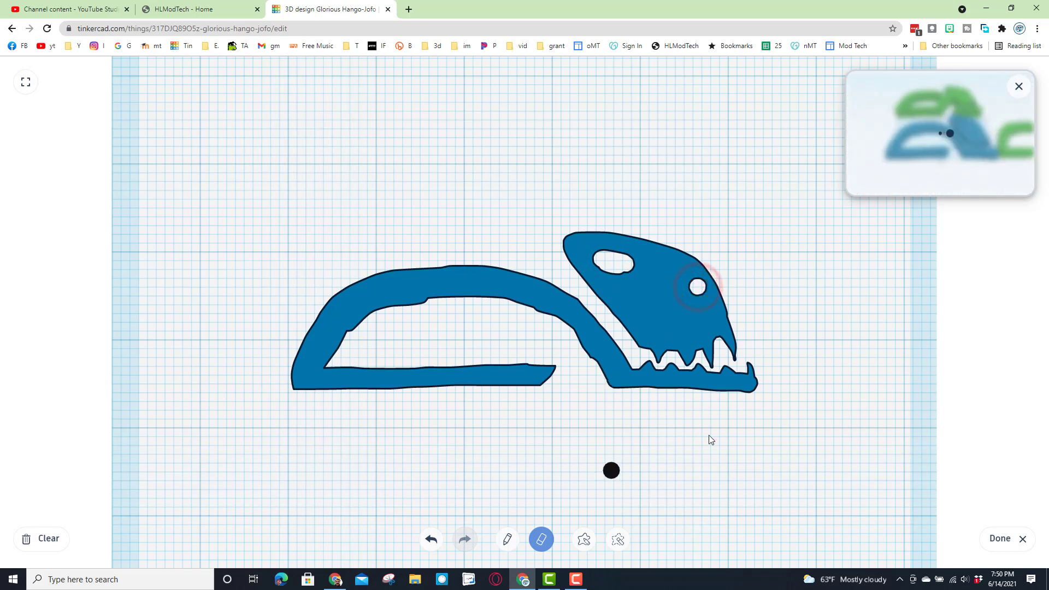
pyautogui.moveTo(611, 470); pyautogui.dragTo(608, 263)
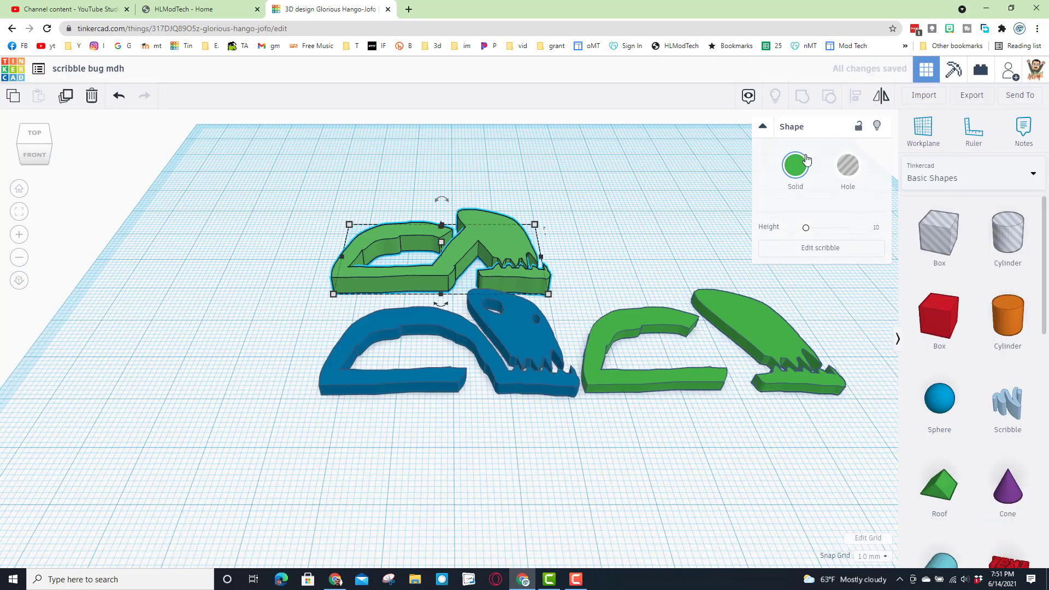
# Colour the joined piece pink and drag the green two-part copy onto the blue bug
pyautogui.click(795, 165)
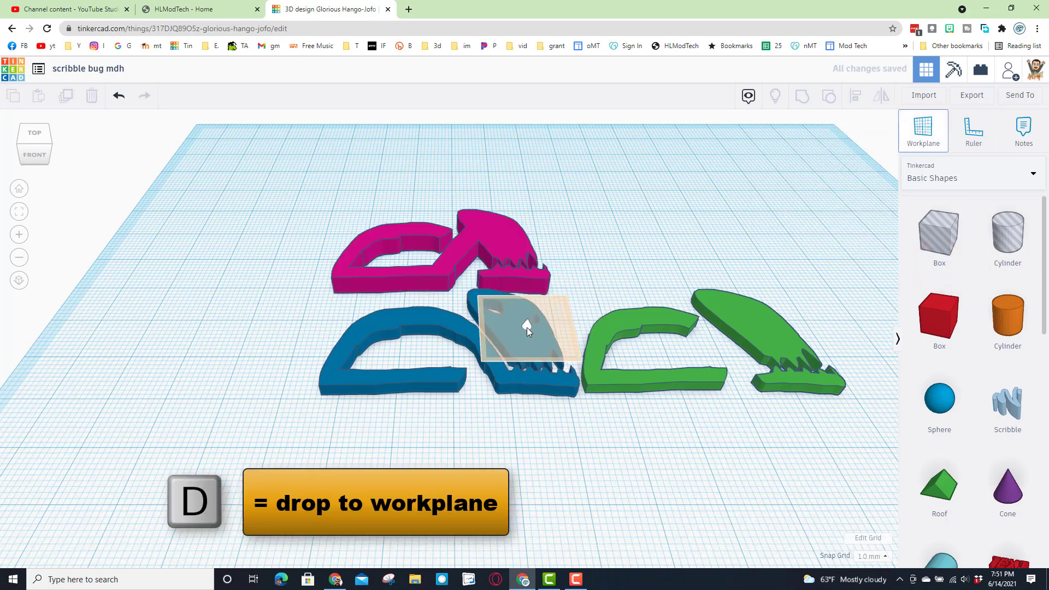
pyautogui.click(637, 338)
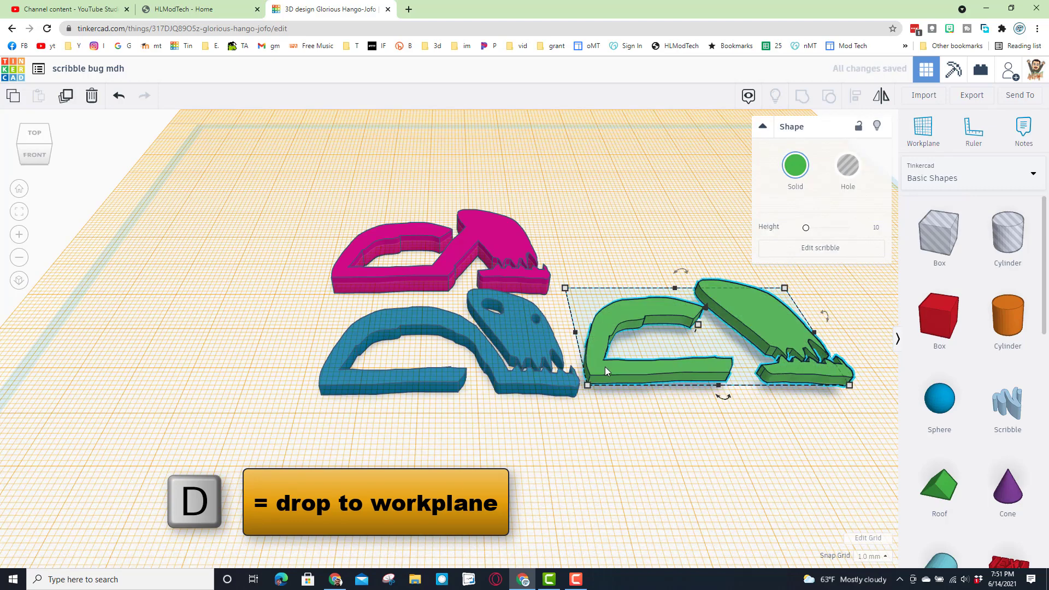
pyautogui.moveTo(702, 334); pyautogui.dragTo(414, 334)
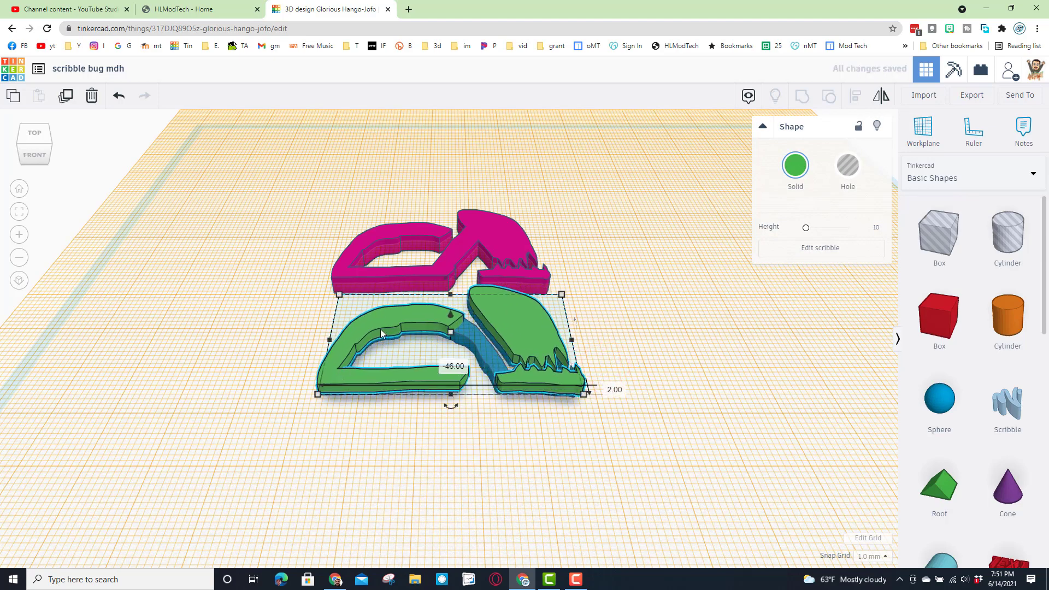
# Duplicate the green layer and settle the copy on top of the pink layer
pyautogui.click(923, 128)
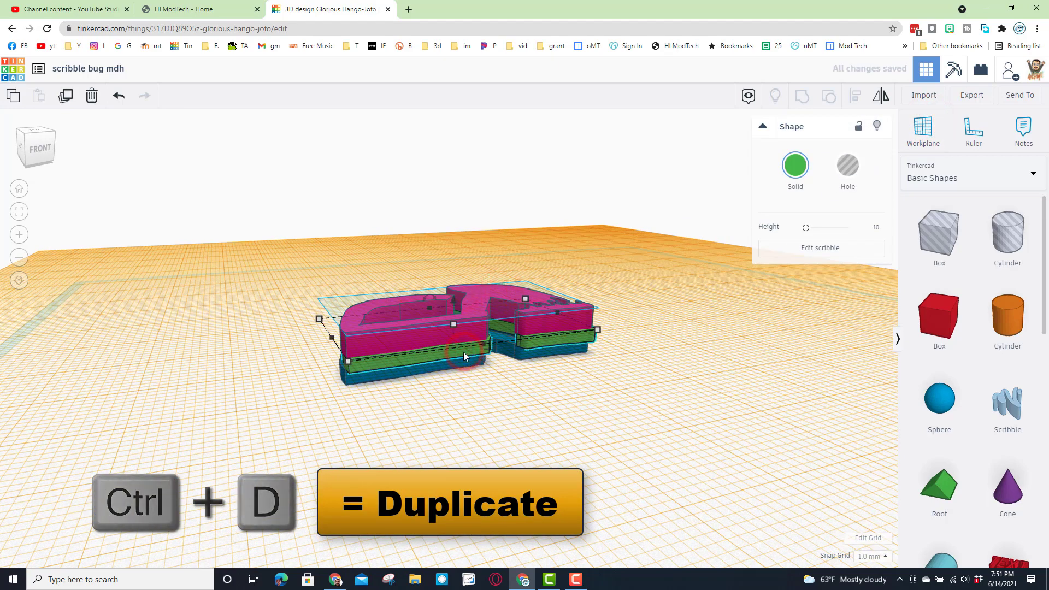
pyautogui.press('d')
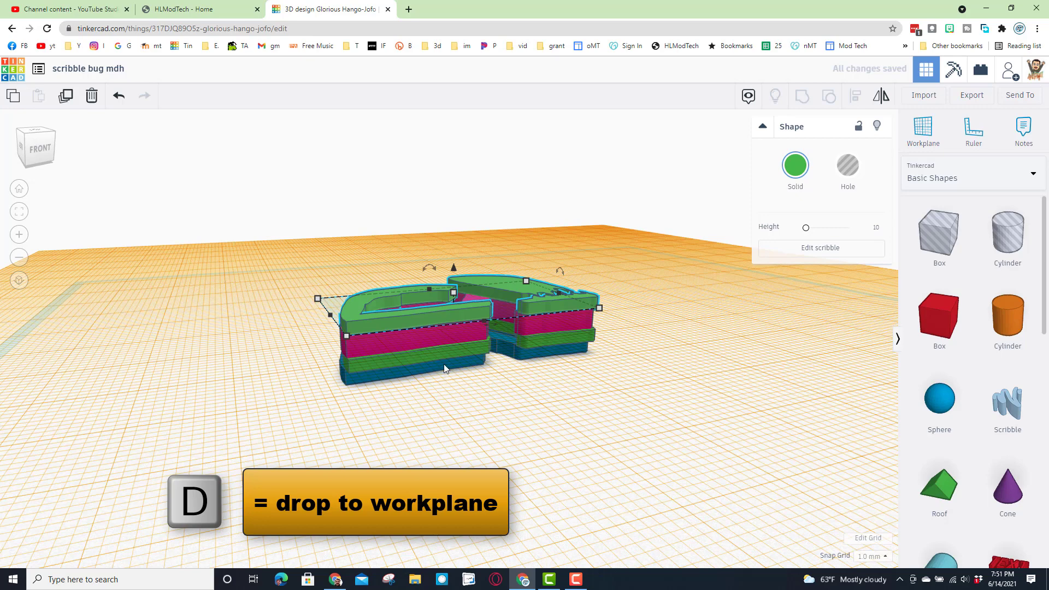
pyautogui.click(923, 127)
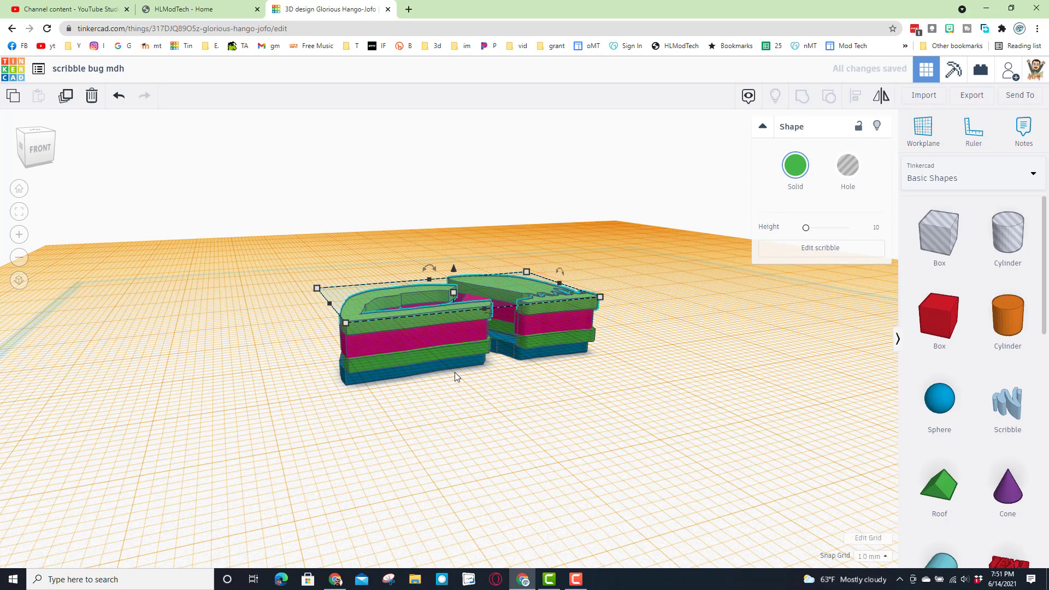
pyautogui.press('Ctrl+D')
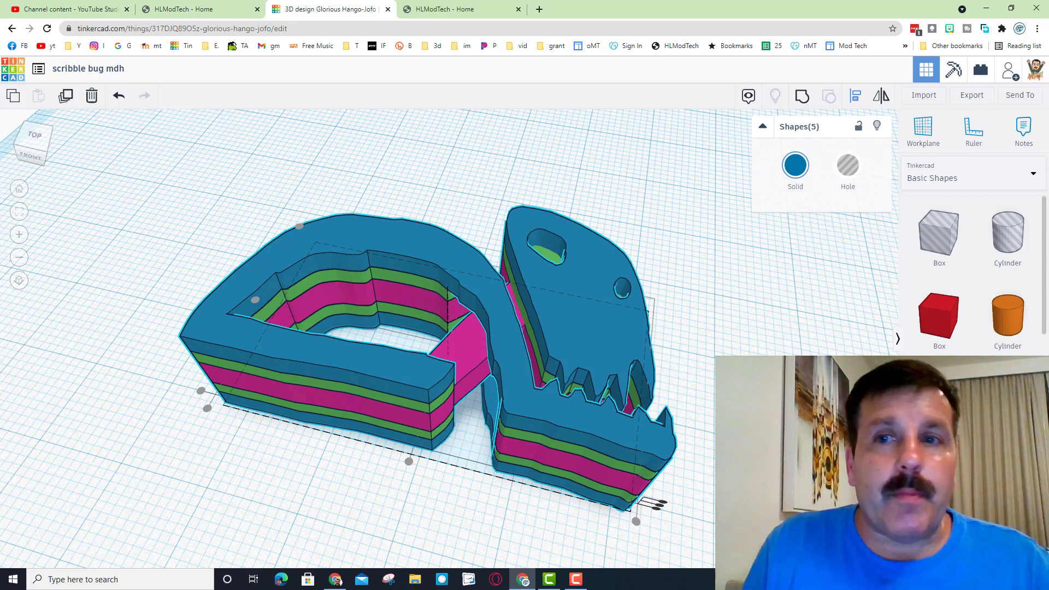
pyautogui.moveTo(1009, 70)
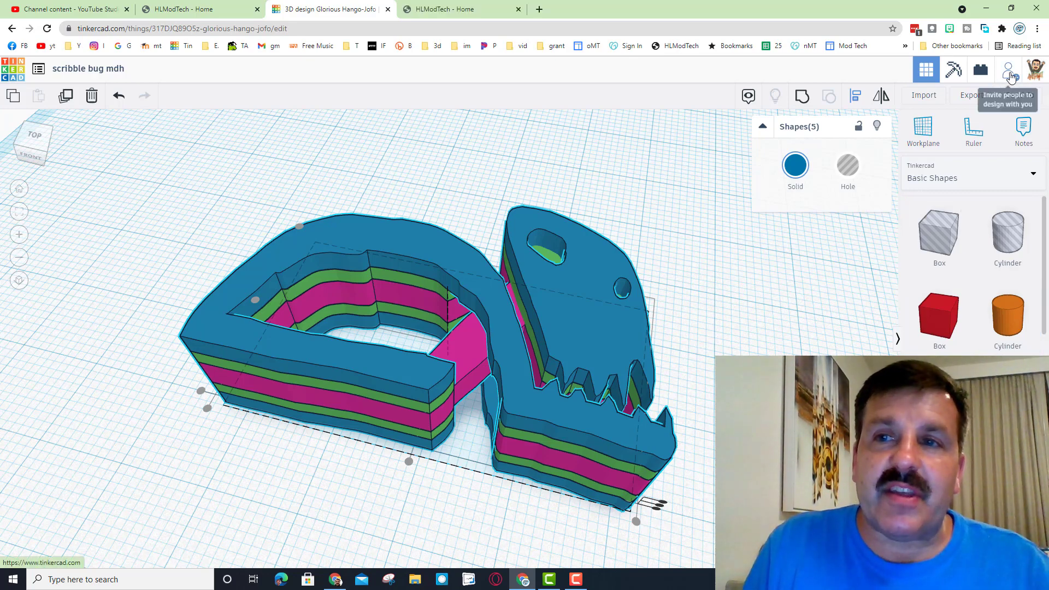
# Copy the layered bug's share link from the Collaborate dialog, then close the dialog
pyautogui.click(1006, 69)
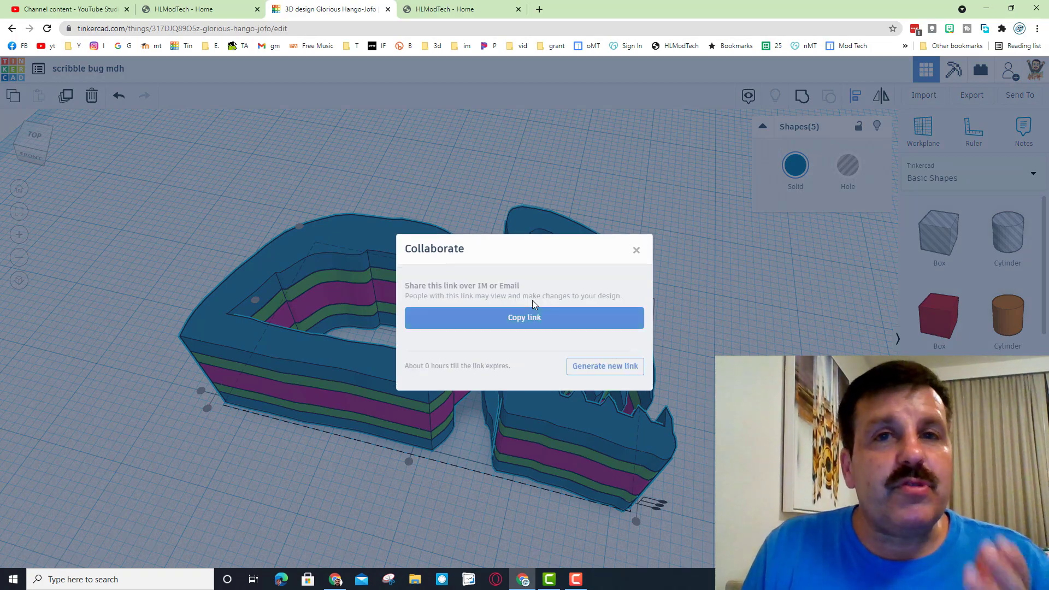
pyautogui.click(524, 317)
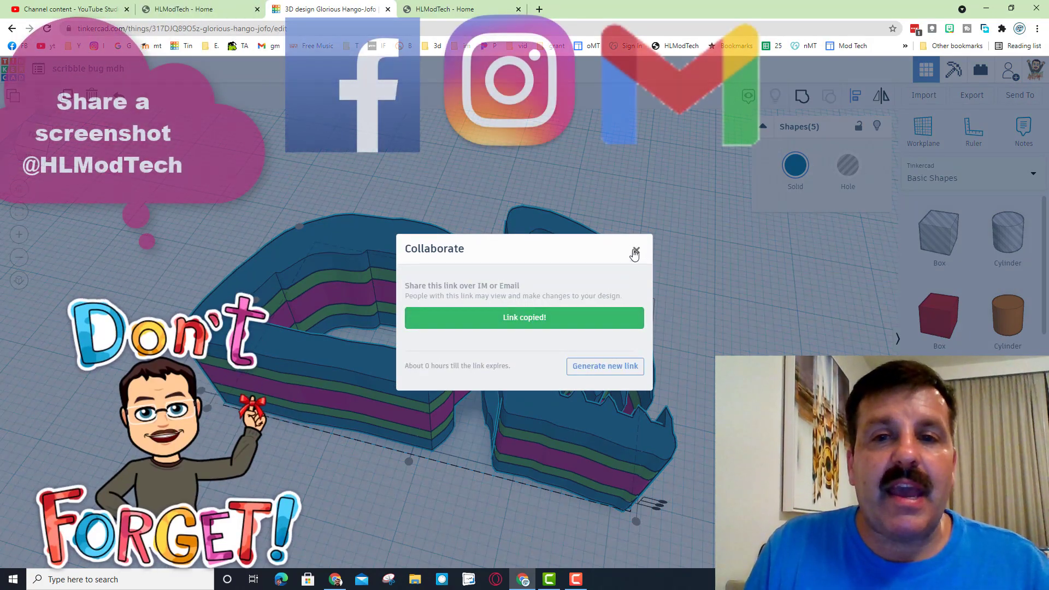
pyautogui.click(635, 251)
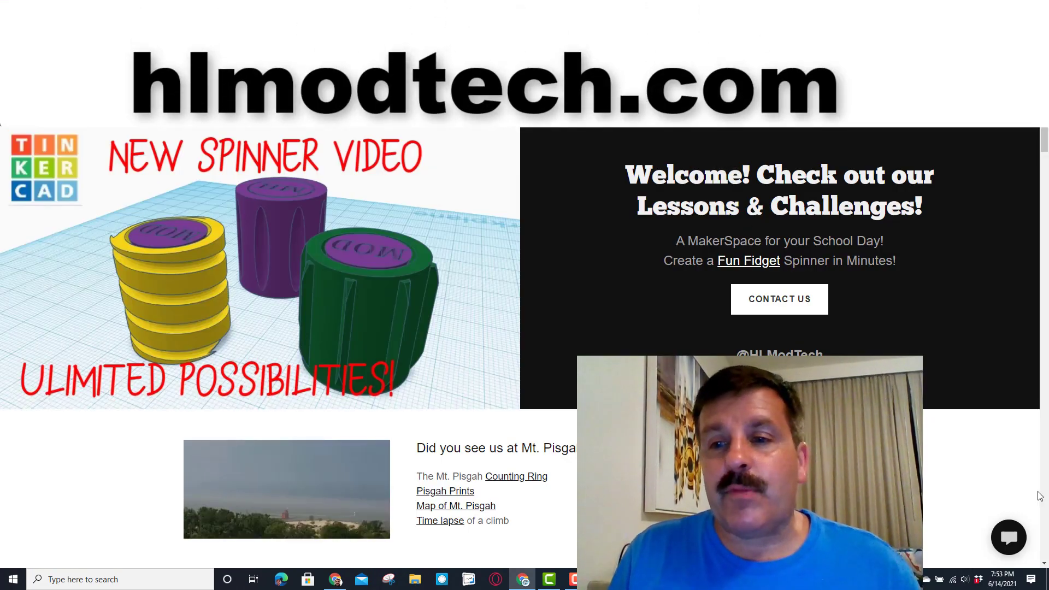
pyautogui.click(1008, 537)
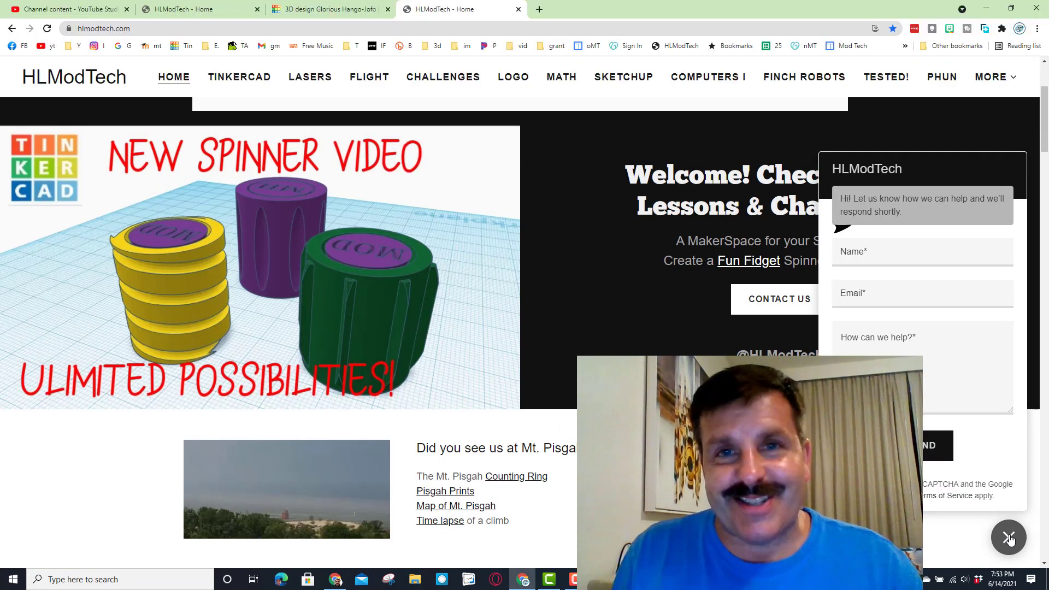
pyautogui.click(328, 10)
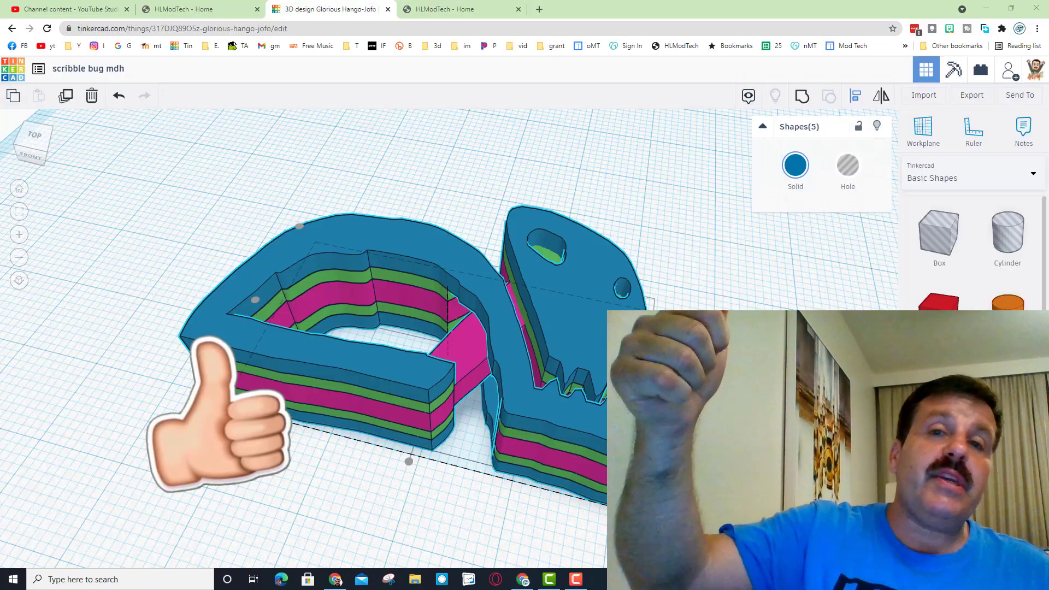